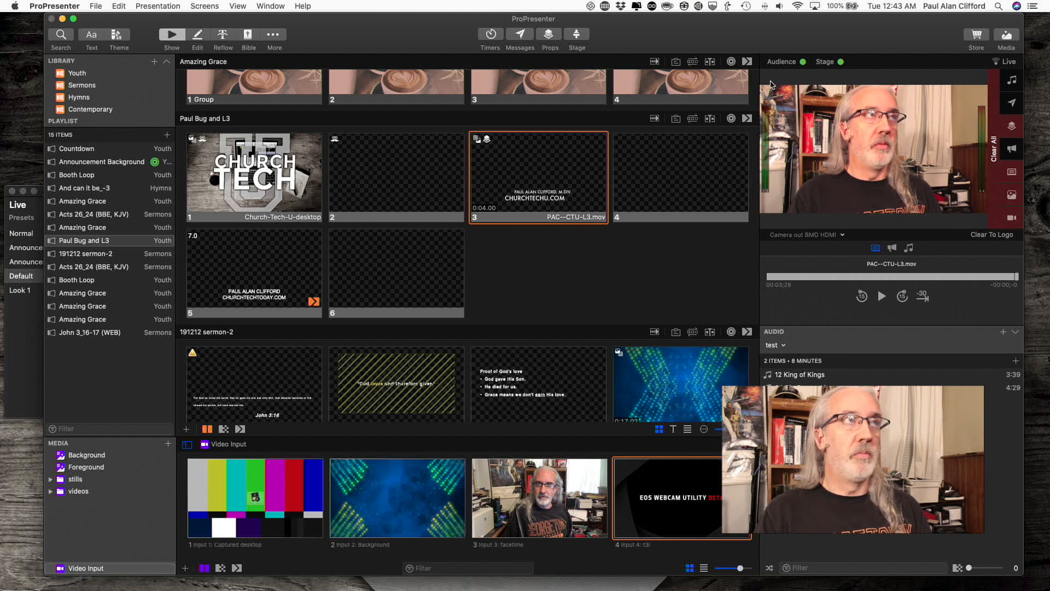
mouse_move(772, 38)
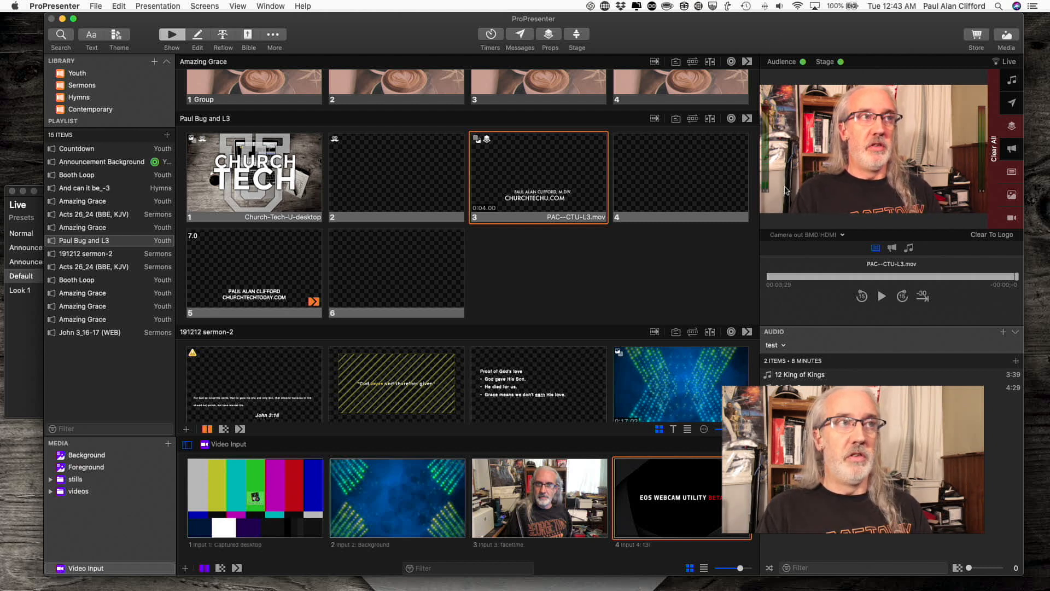
Preview the Alpha DL1&3 output instead of Camera out BMD HDMI, and show the capture options
click(806, 235)
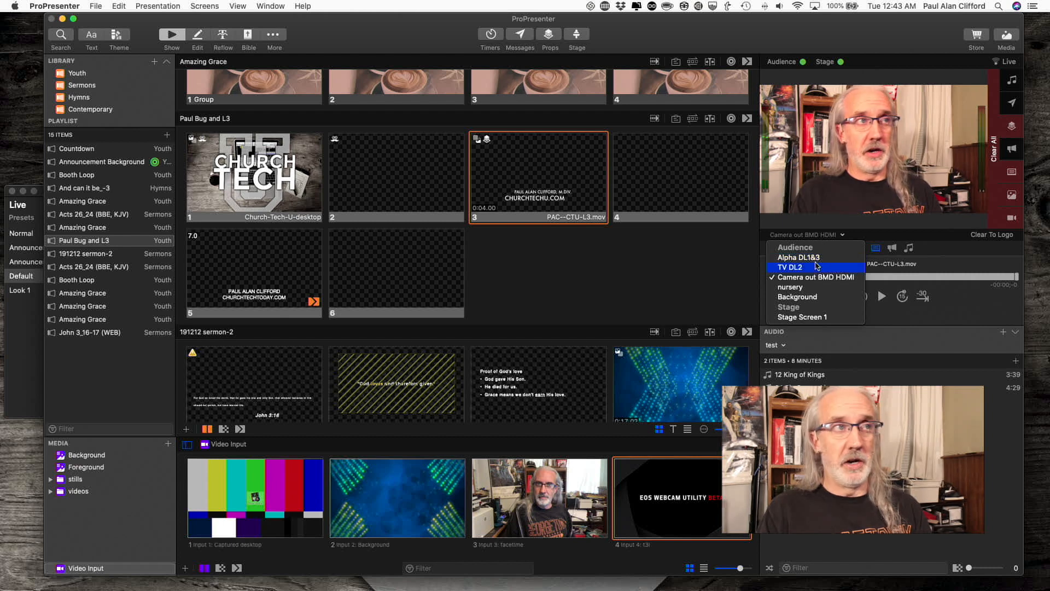
click(797, 258)
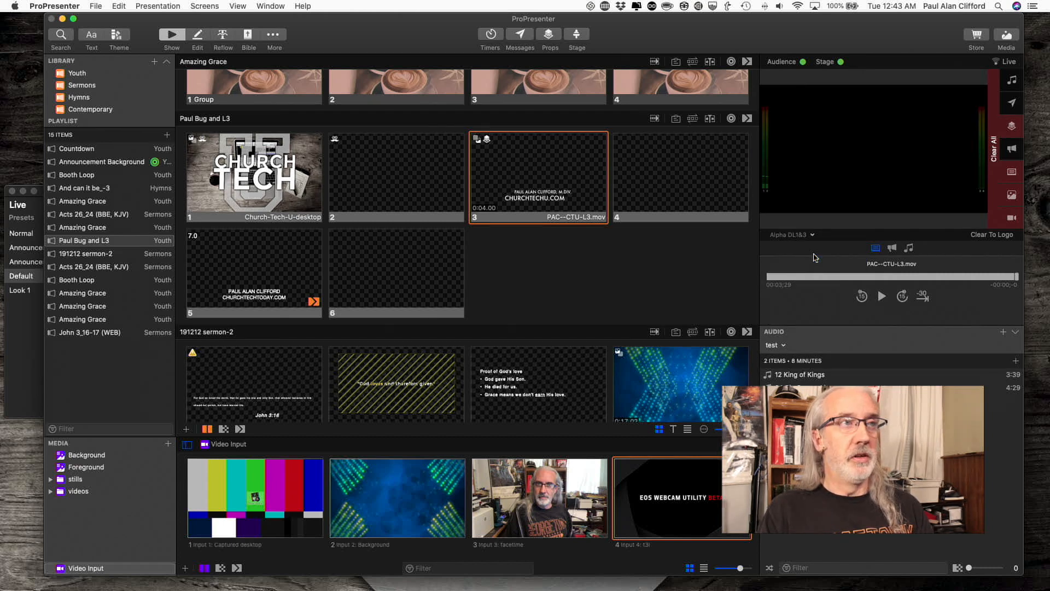
mouse_move(875, 138)
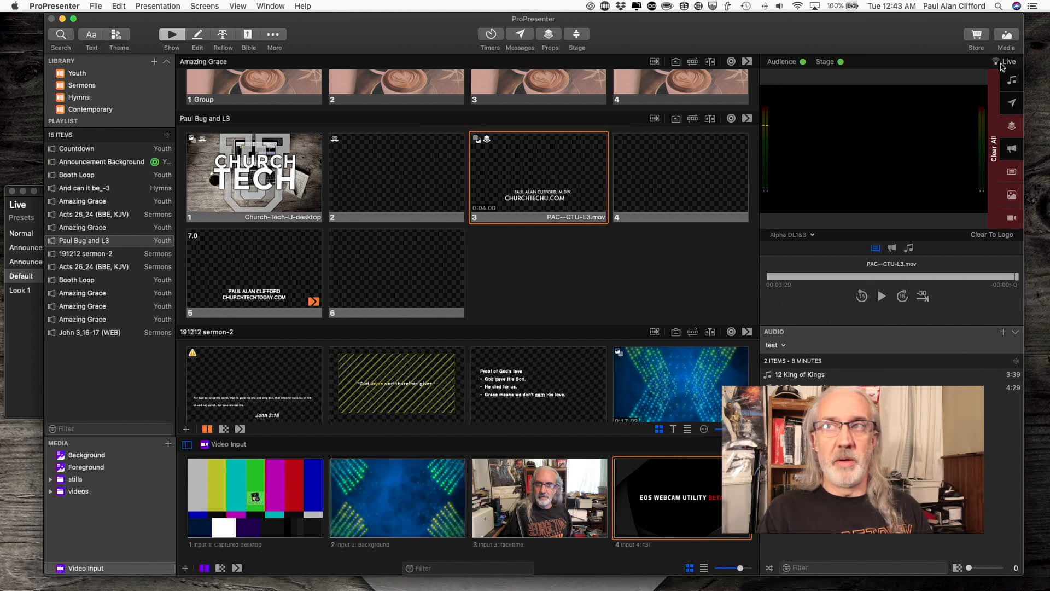
click(1006, 62)
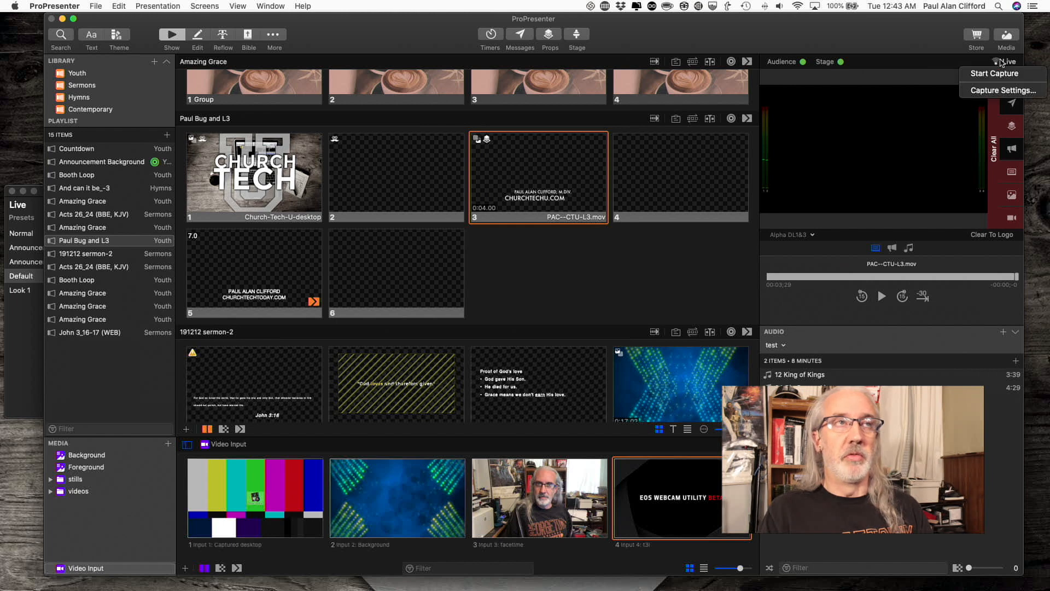
mouse_move(1002, 90)
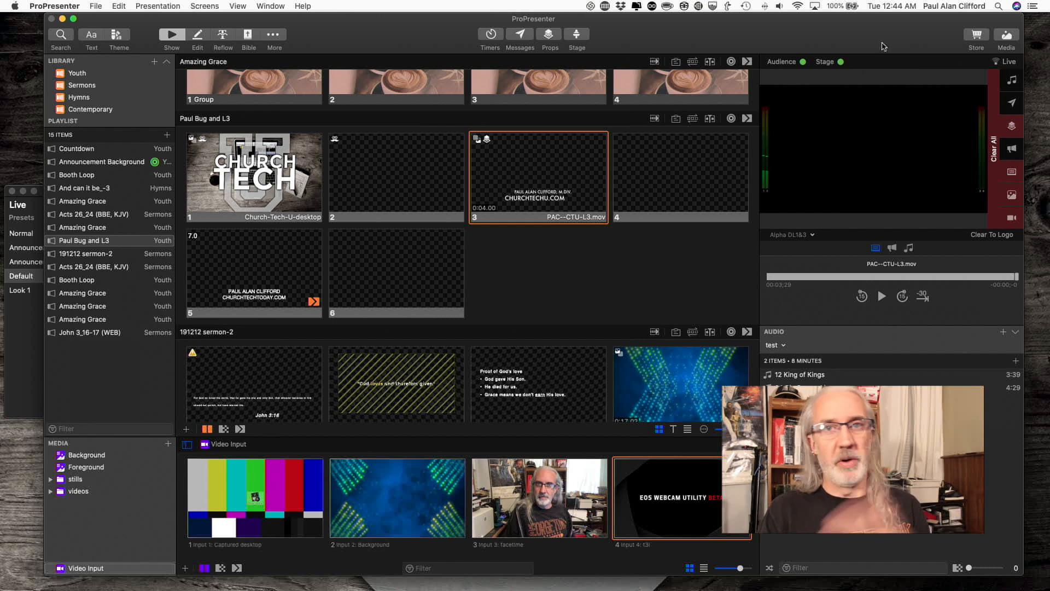
mouse_move(377, 4)
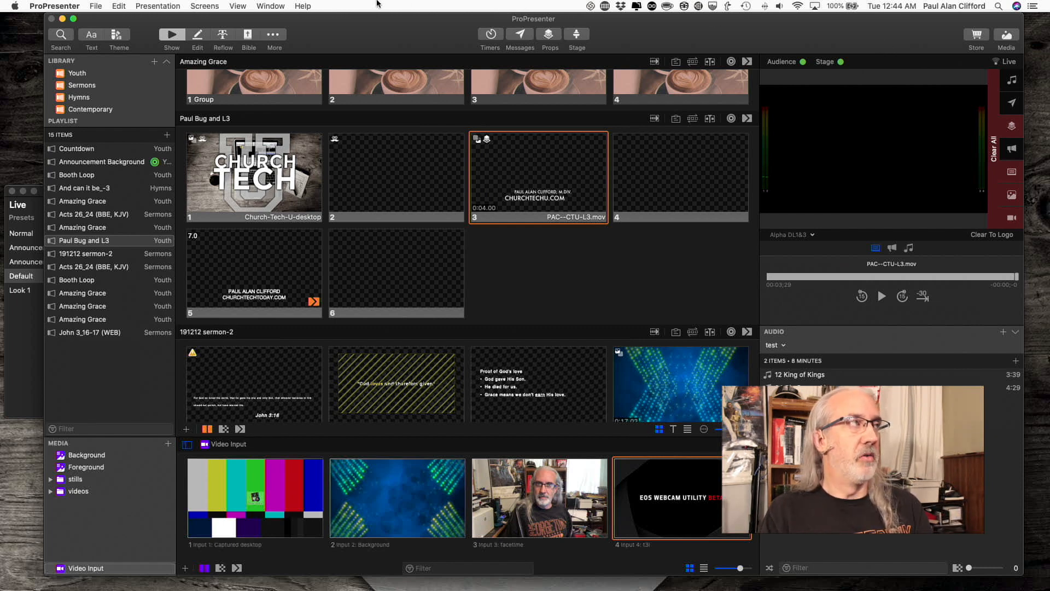
Lower the Audio preferences channel count from 4 to 2
click(55, 6)
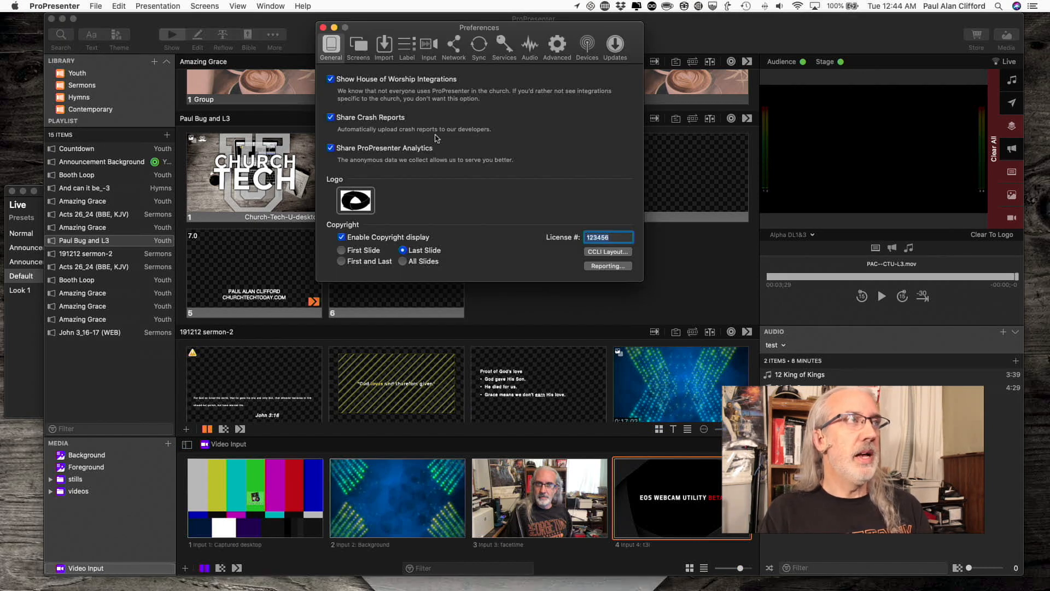
click(529, 43)
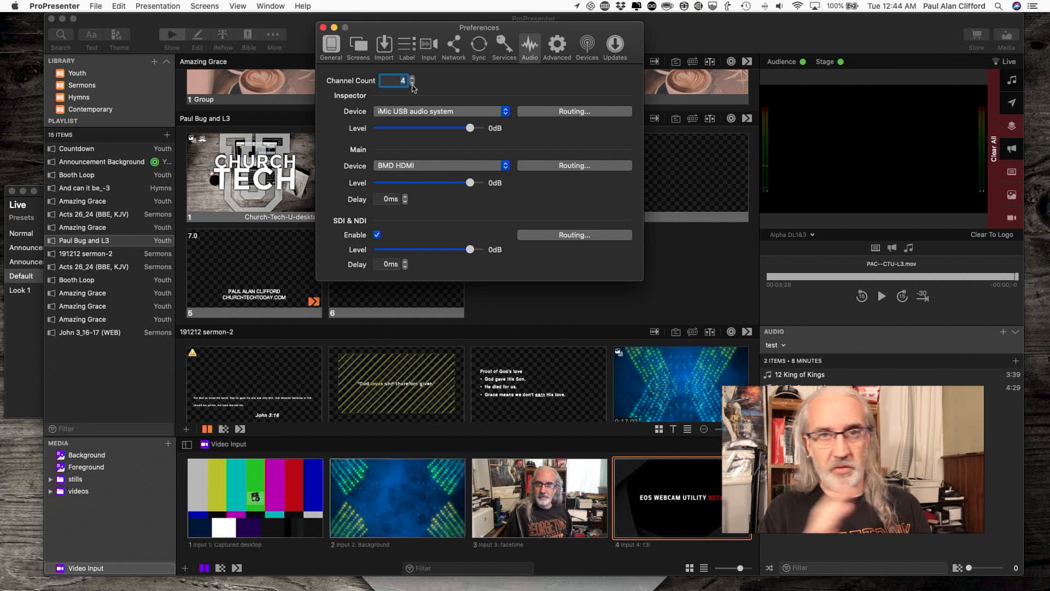
click(412, 84)
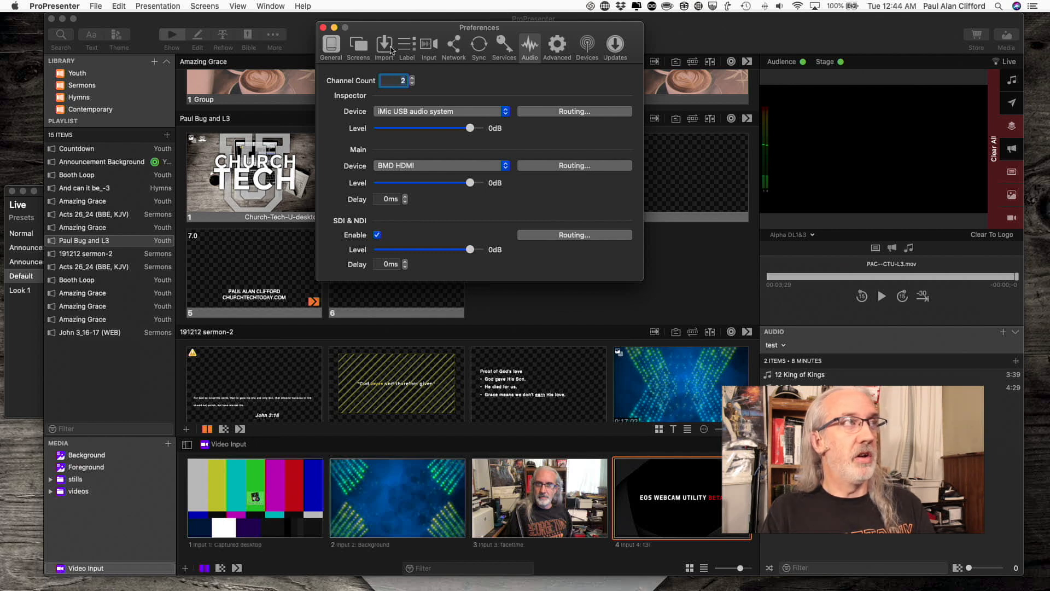
Show the t3i video input's audio settings under Input preferences
click(428, 44)
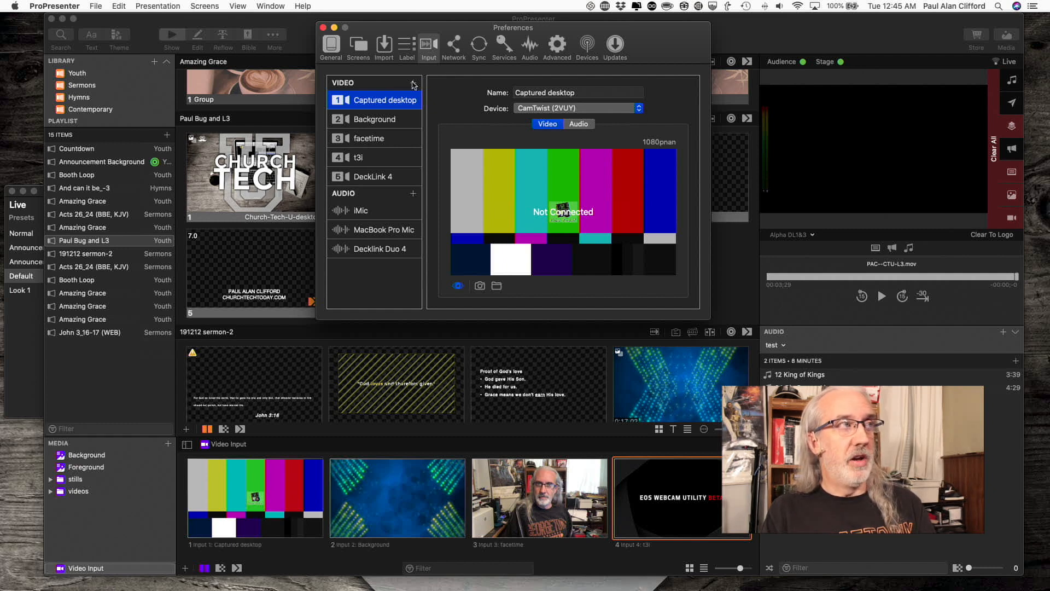
click(369, 158)
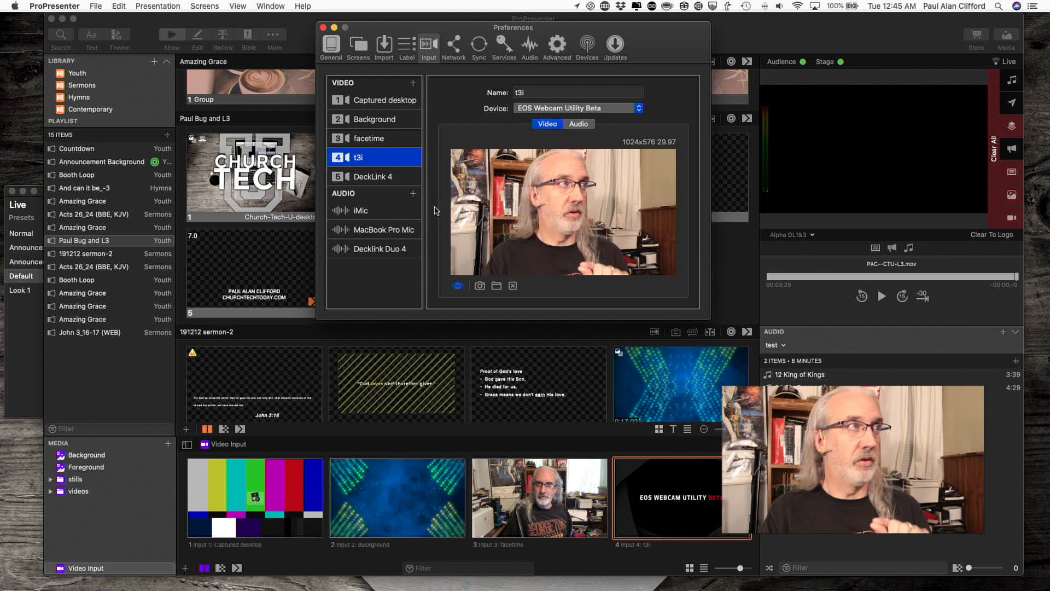
mouse_move(592, 148)
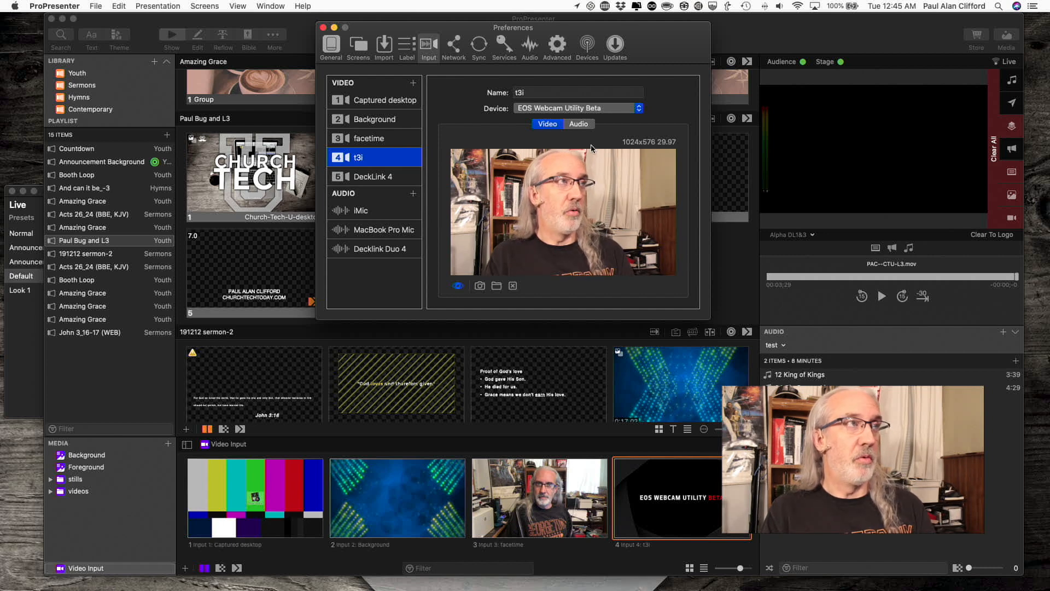
click(578, 124)
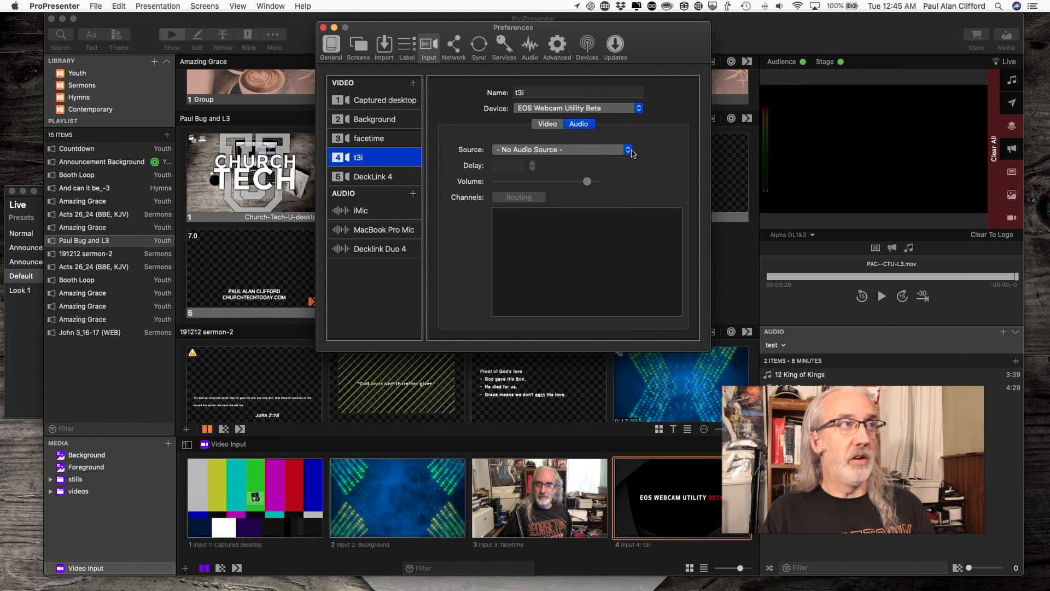
click(628, 149)
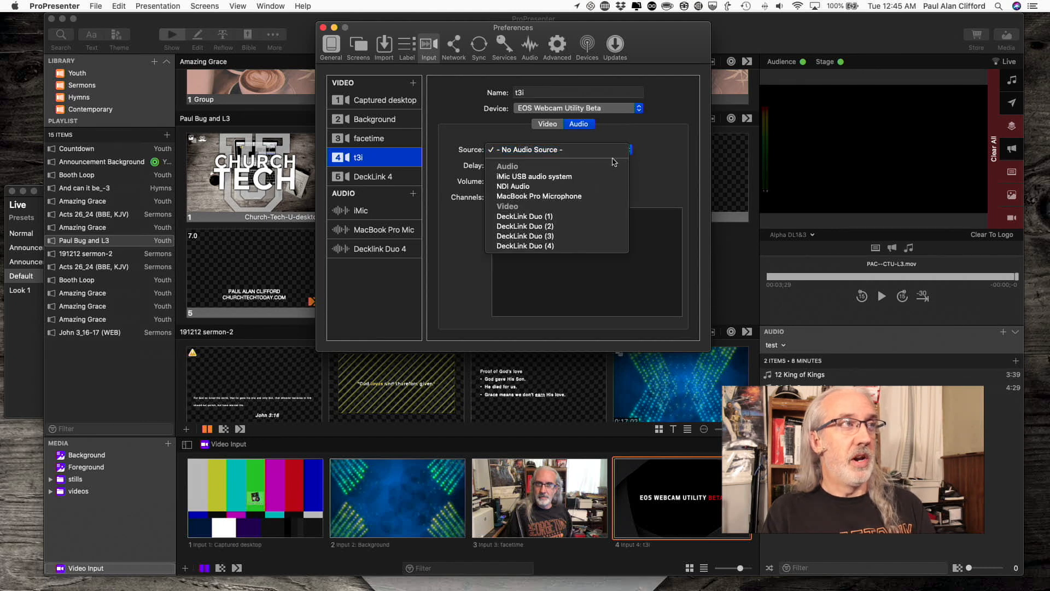
mouse_move(555, 176)
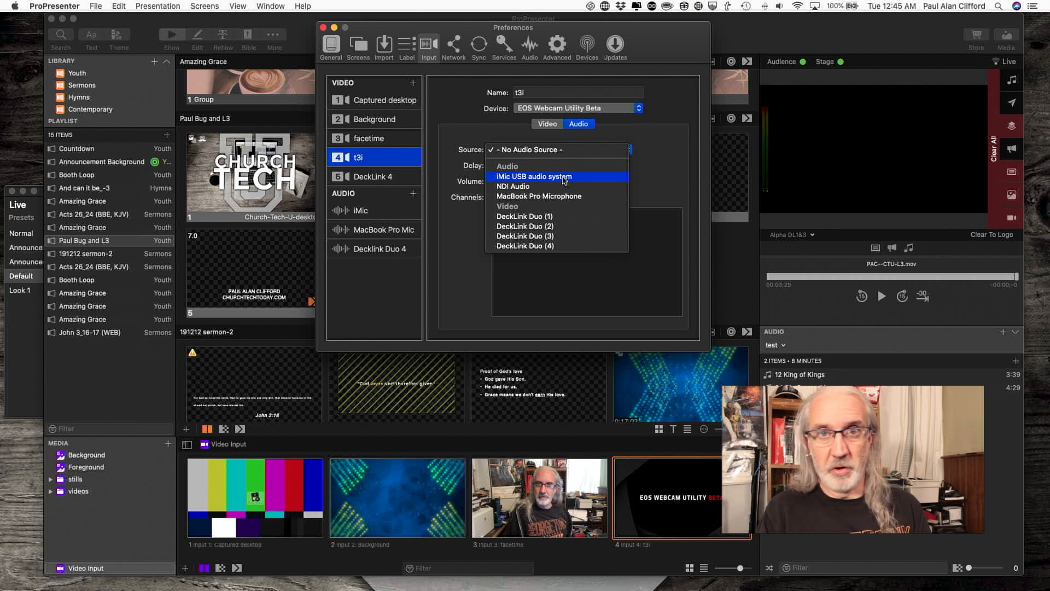
mouse_move(525, 236)
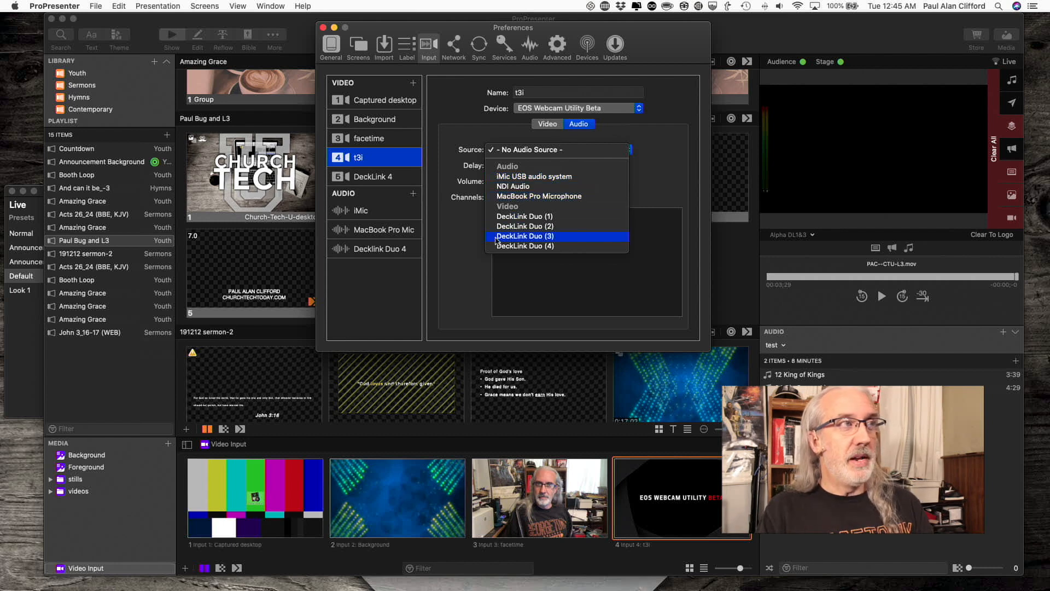
click(561, 149)
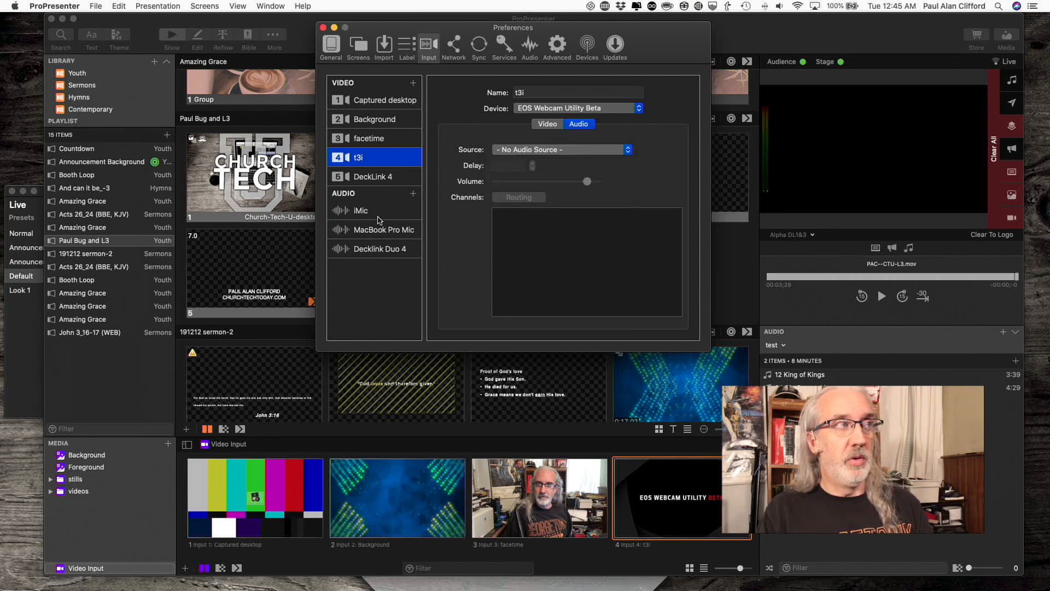
Select the iMic audio input in Input preferences
click(361, 210)
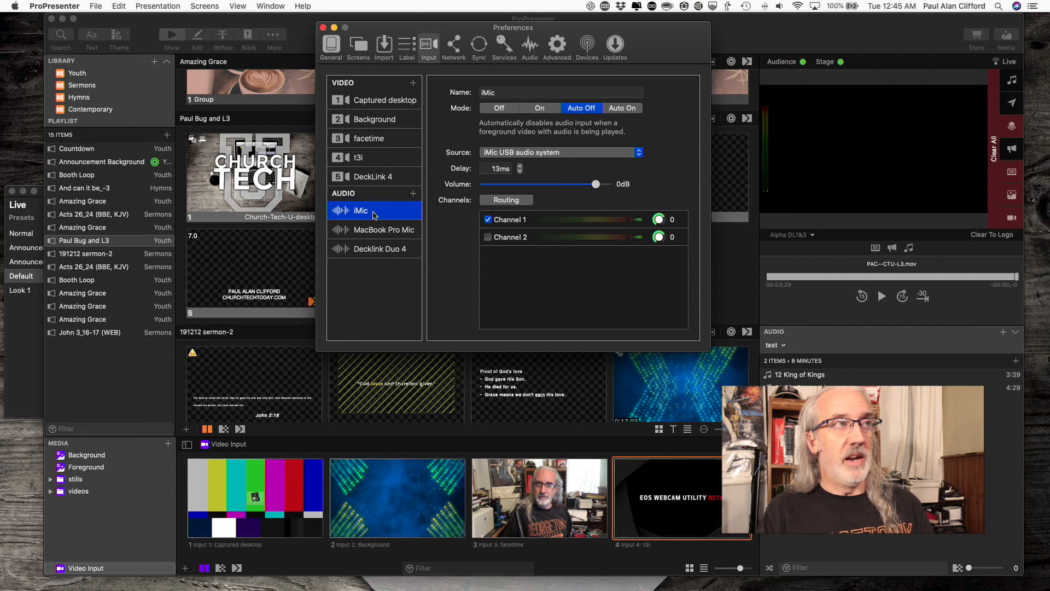
mouse_move(400, 244)
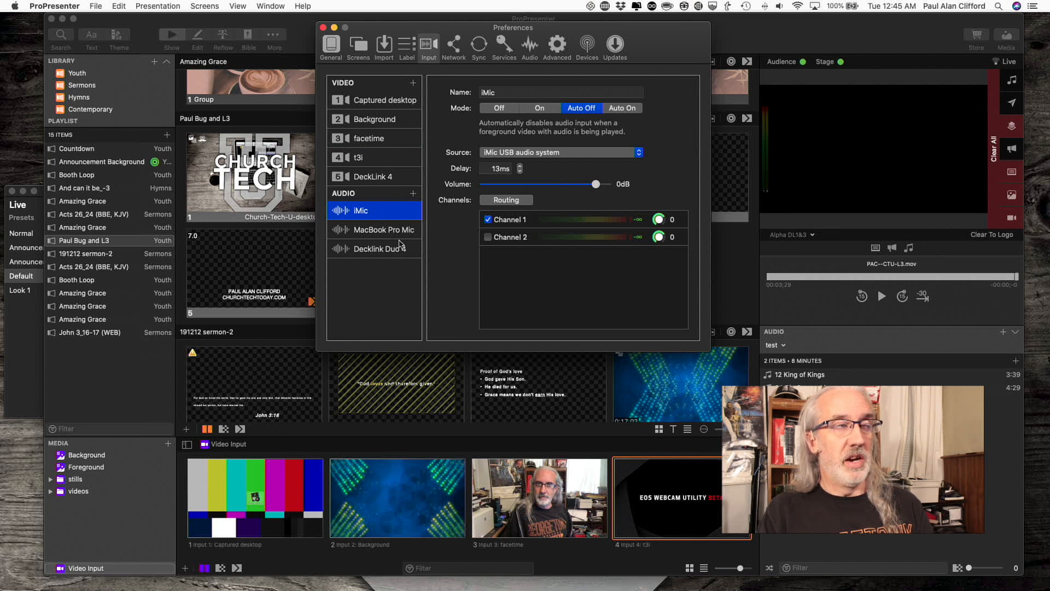
mouse_move(573, 251)
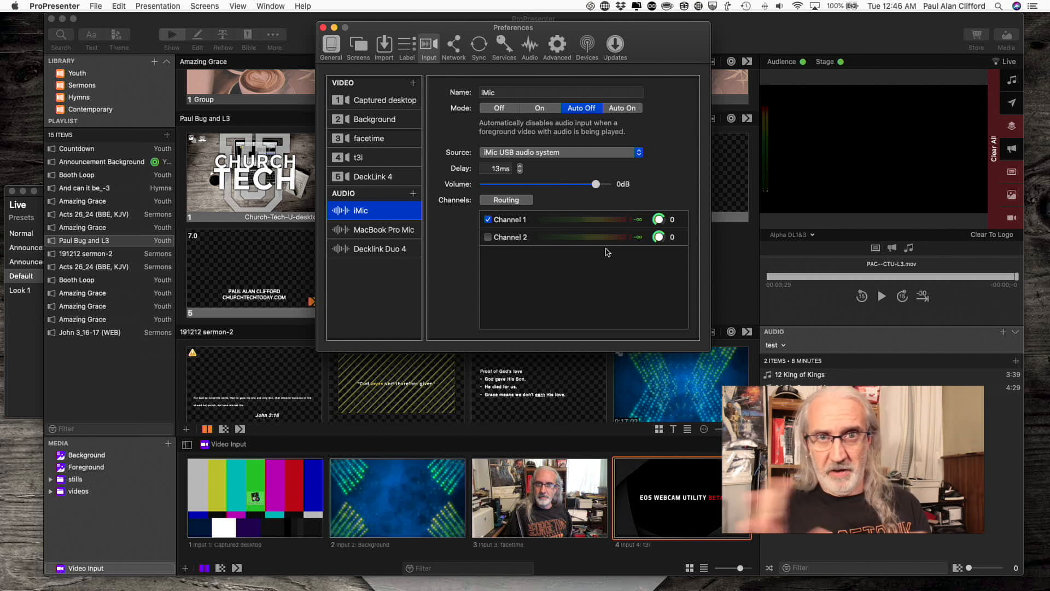
mouse_move(599, 217)
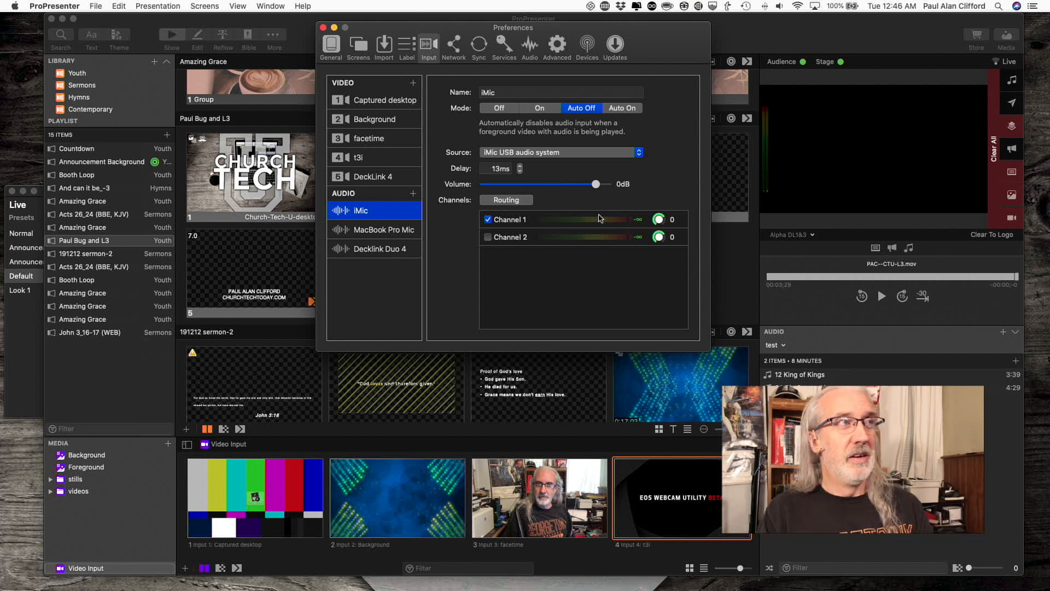
mouse_move(580, 225)
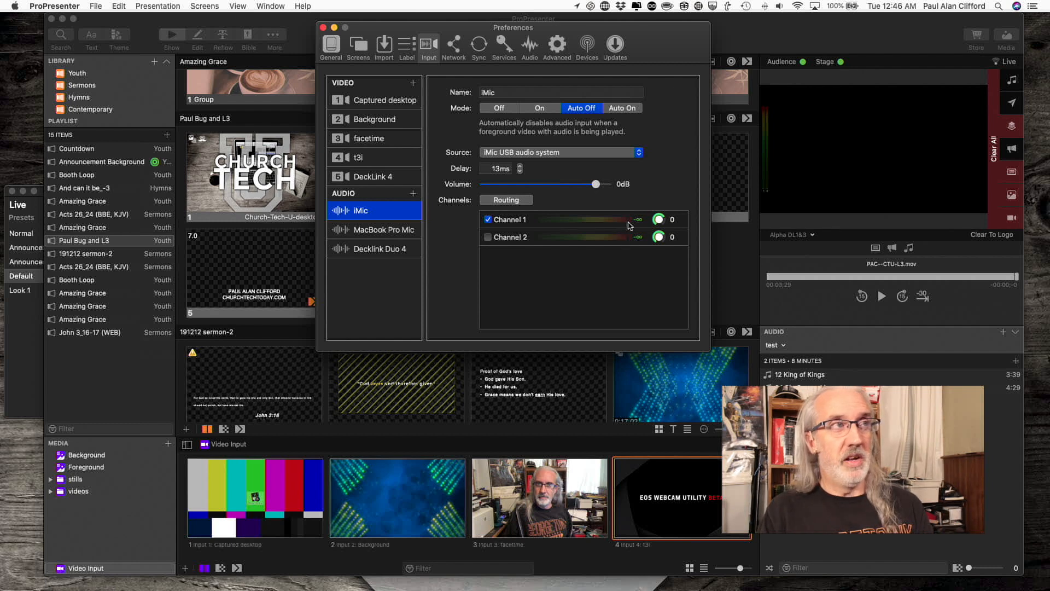
mouse_move(618, 226)
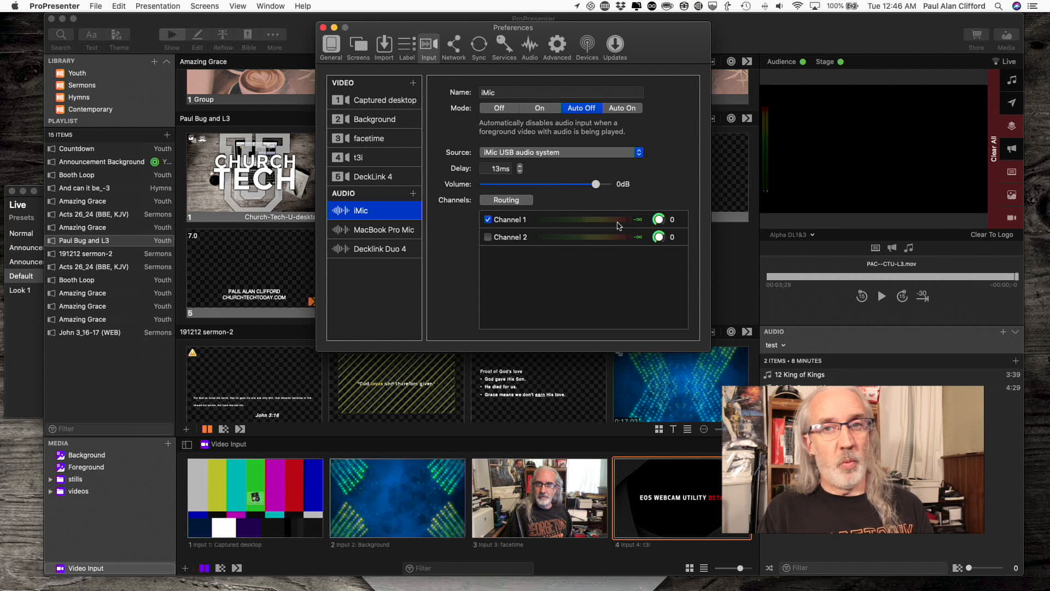
mouse_move(595, 229)
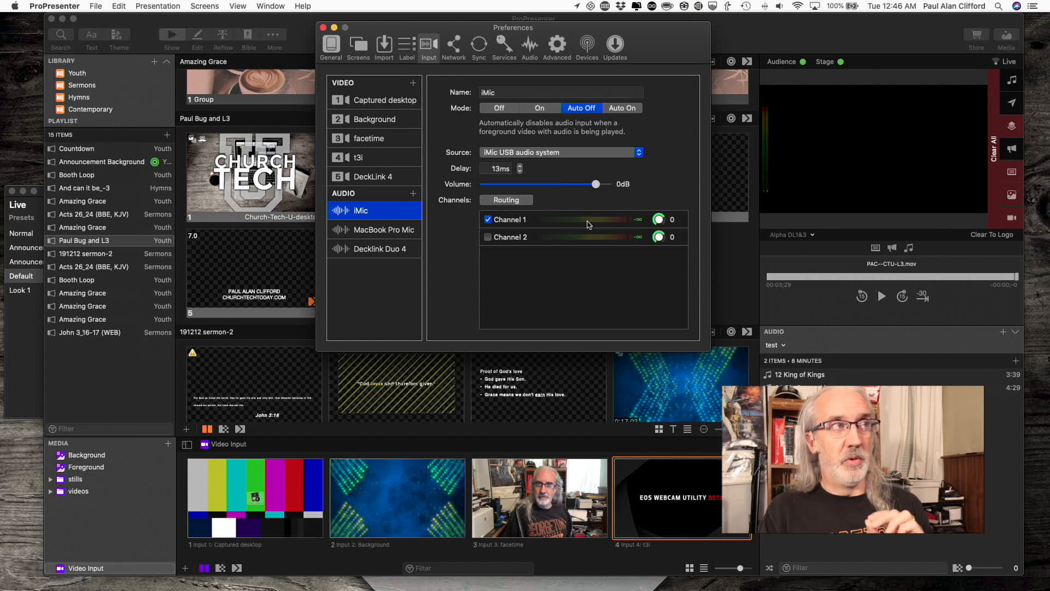
mouse_move(505, 163)
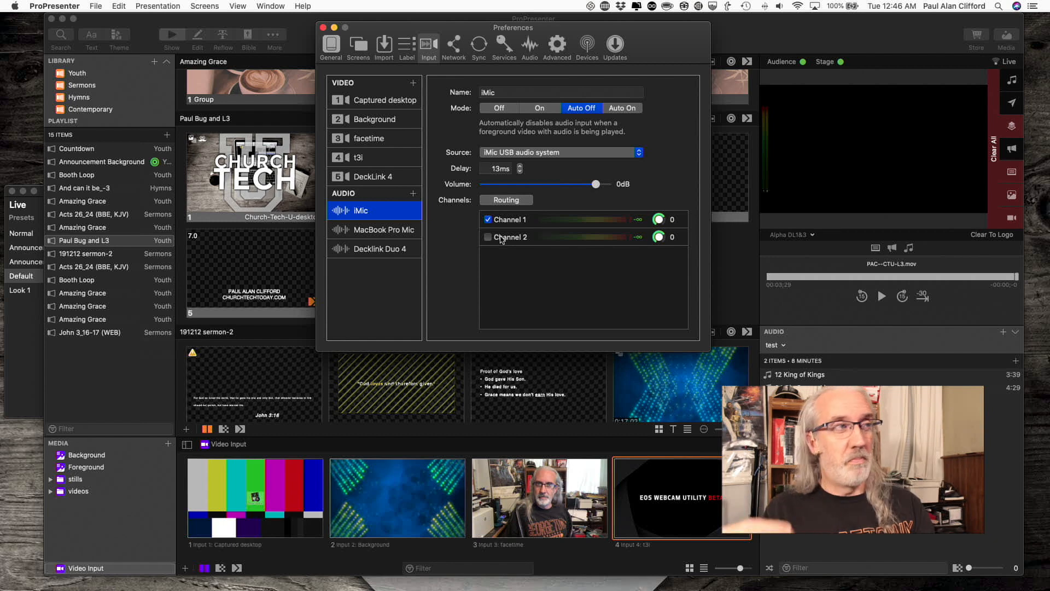
click(376, 249)
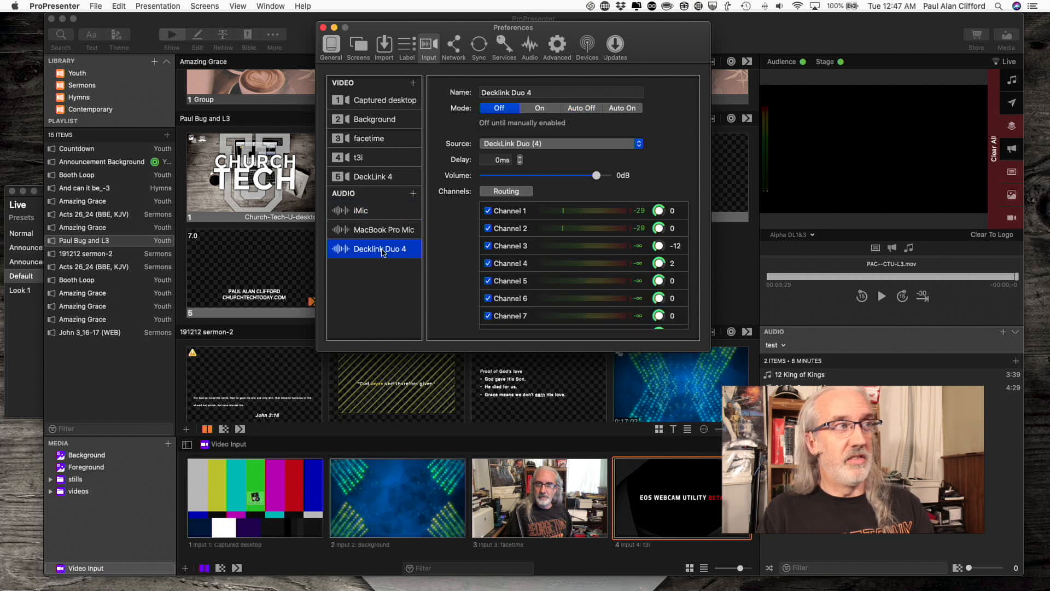
scroll(down, 3)
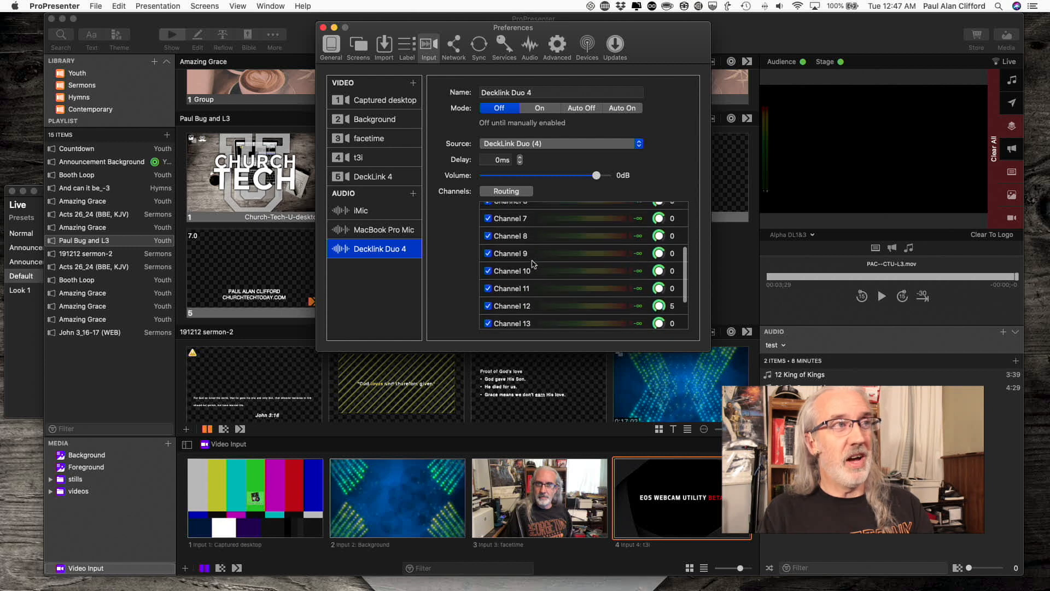
scroll(up, 3)
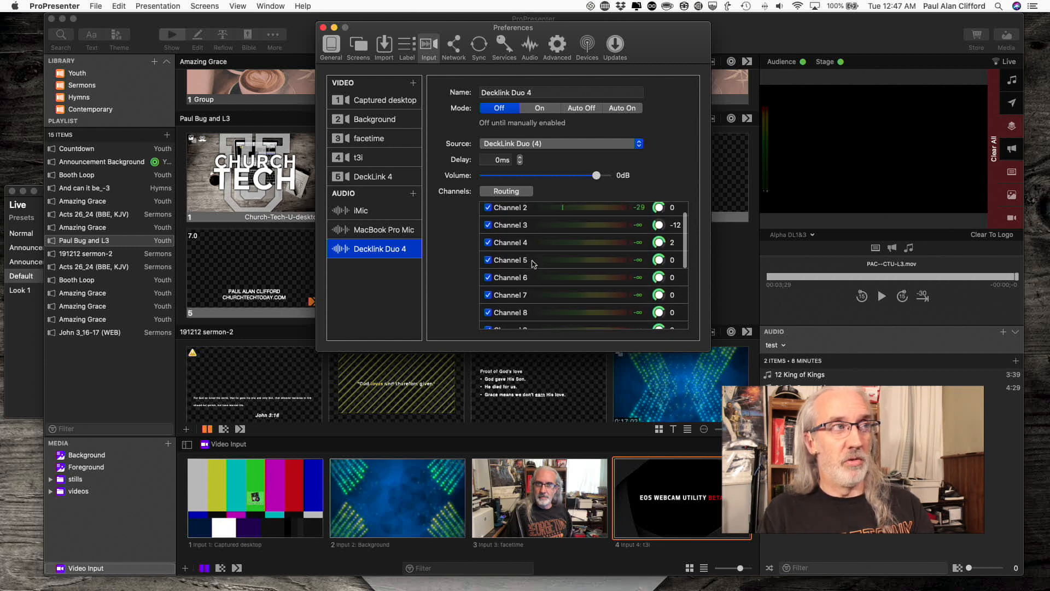
scroll(up, 3)
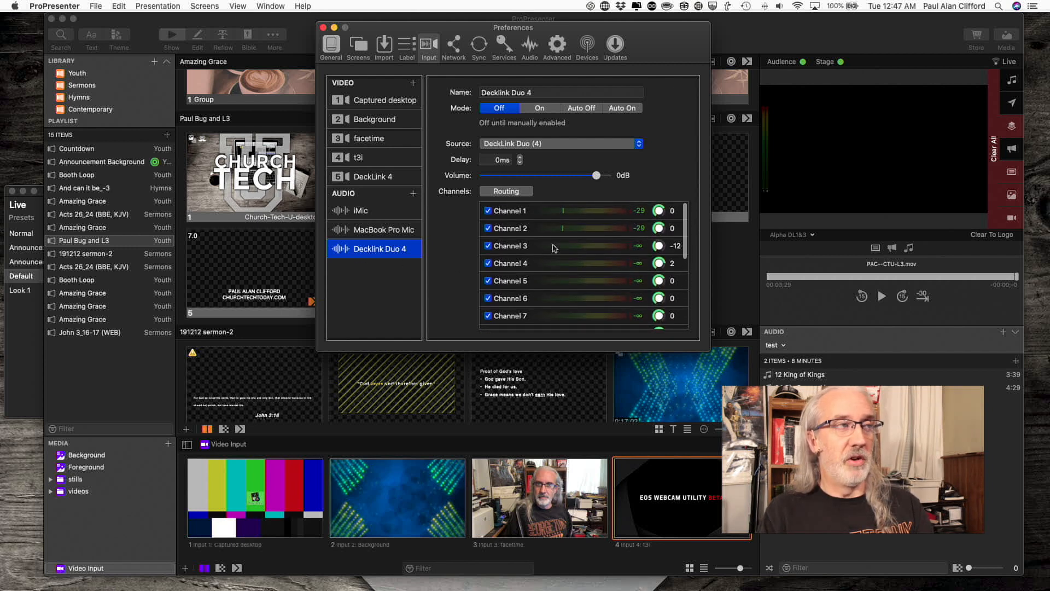
scroll(down, 3)
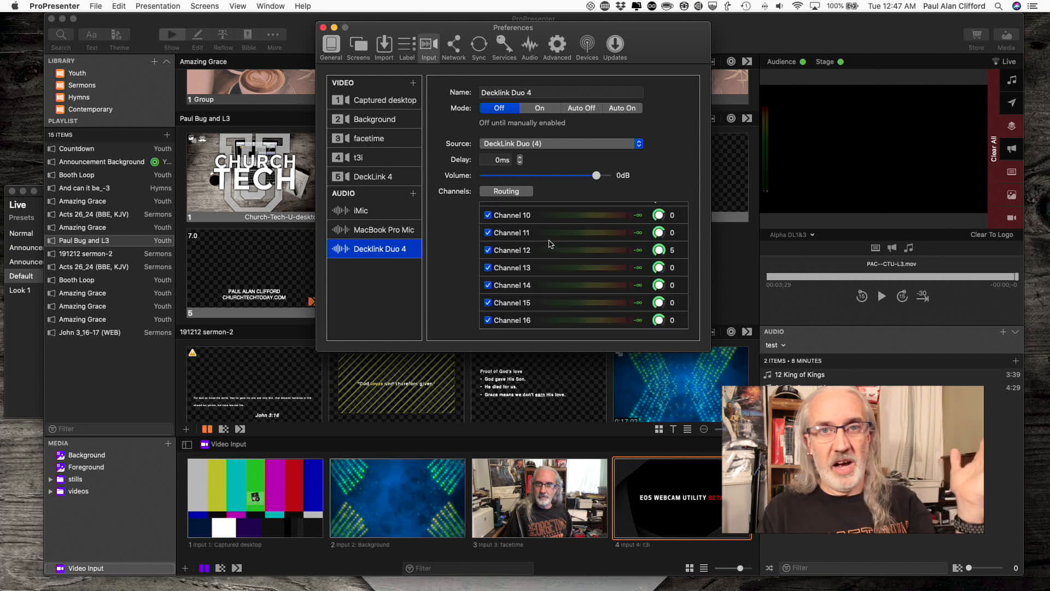
mouse_move(499, 299)
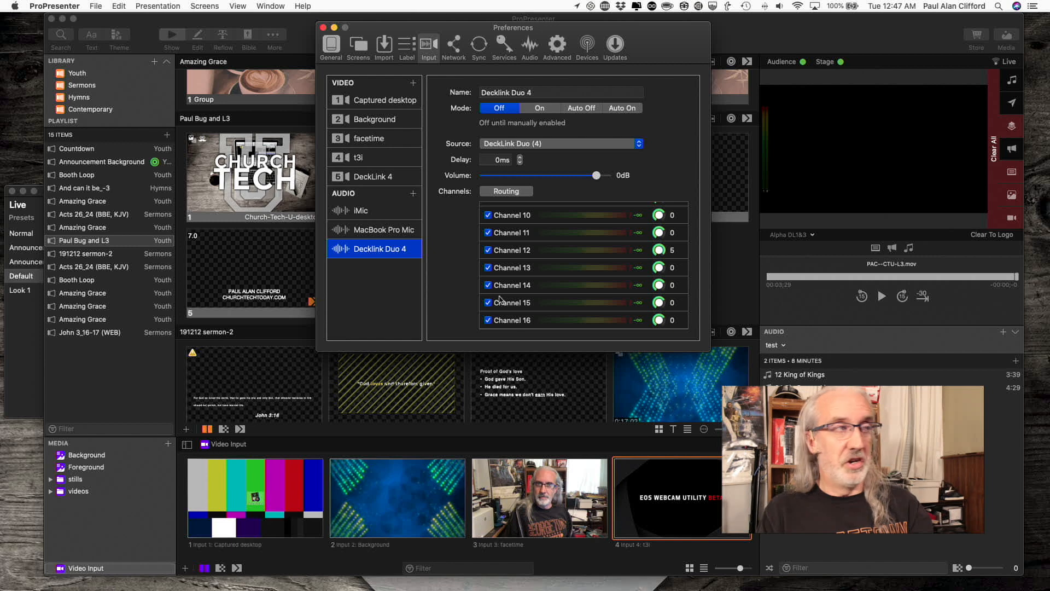
click(361, 210)
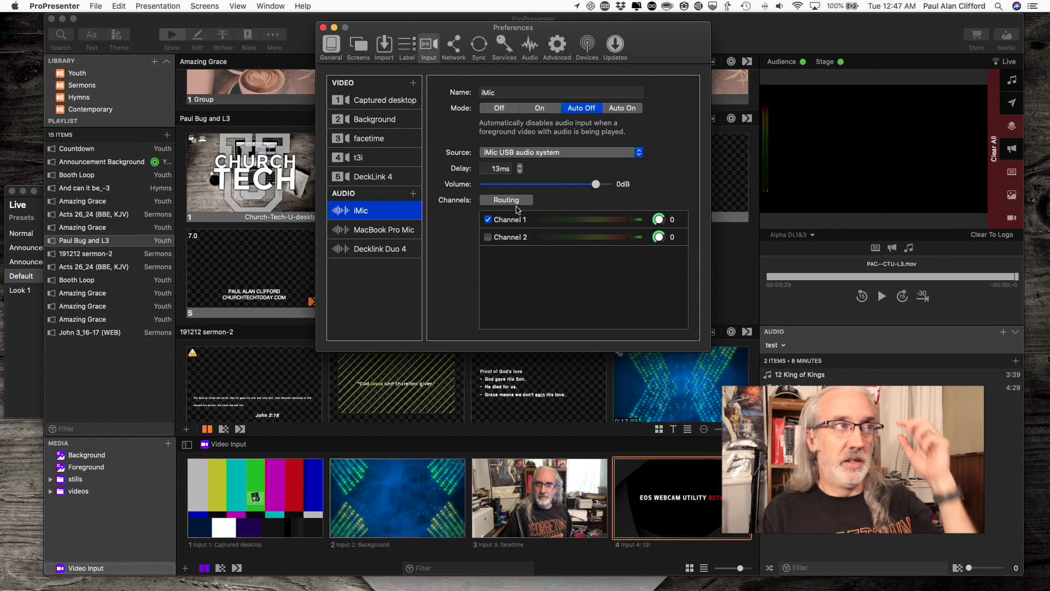
Route iMic input 1 to ProPresenter channels 1 and 2 in the routing grid
click(505, 199)
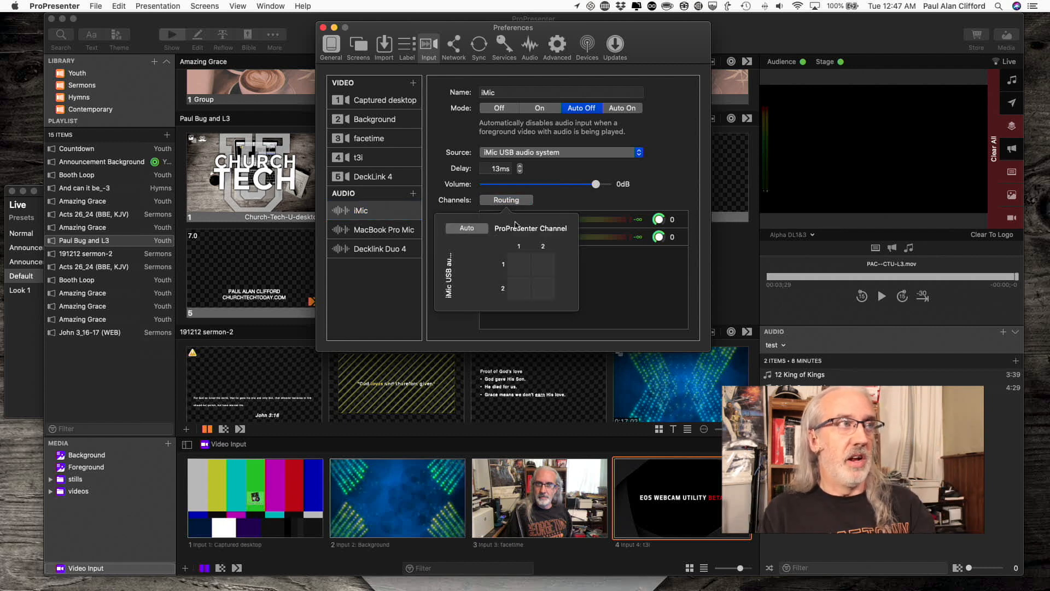
mouse_move(544, 240)
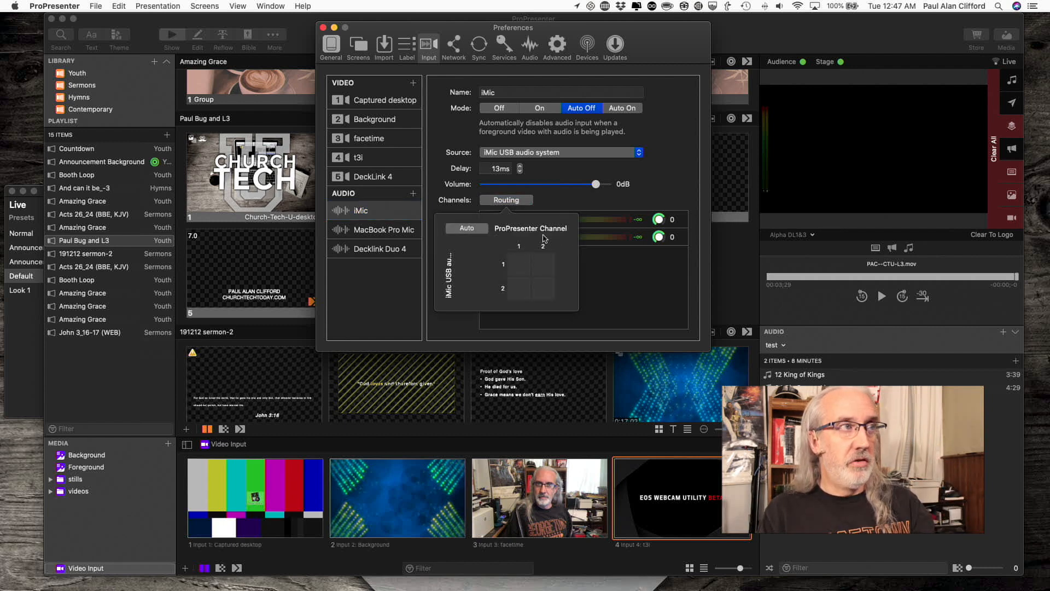
mouse_move(536, 45)
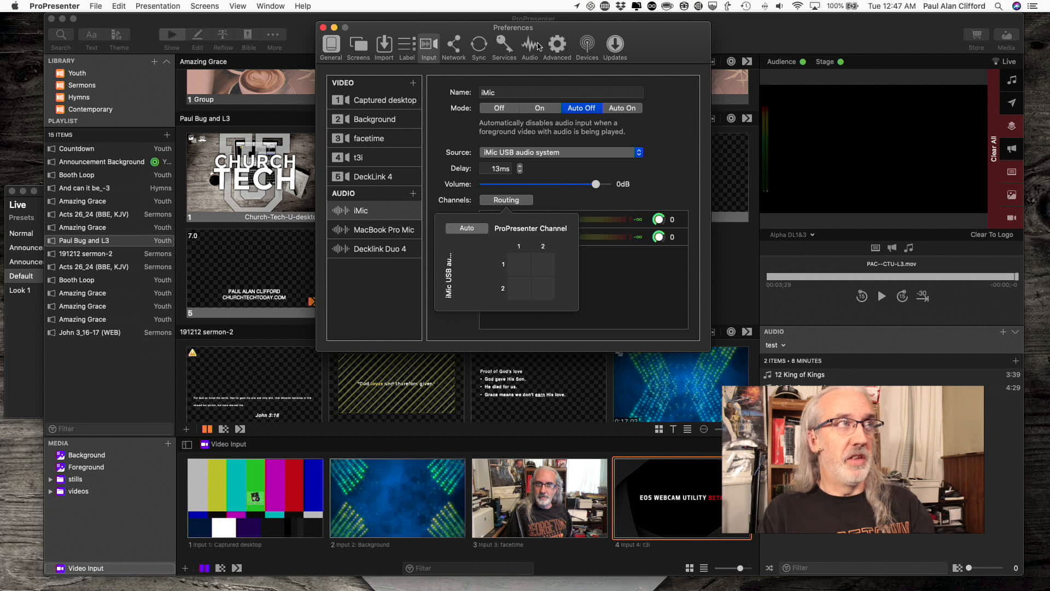
mouse_move(504, 259)
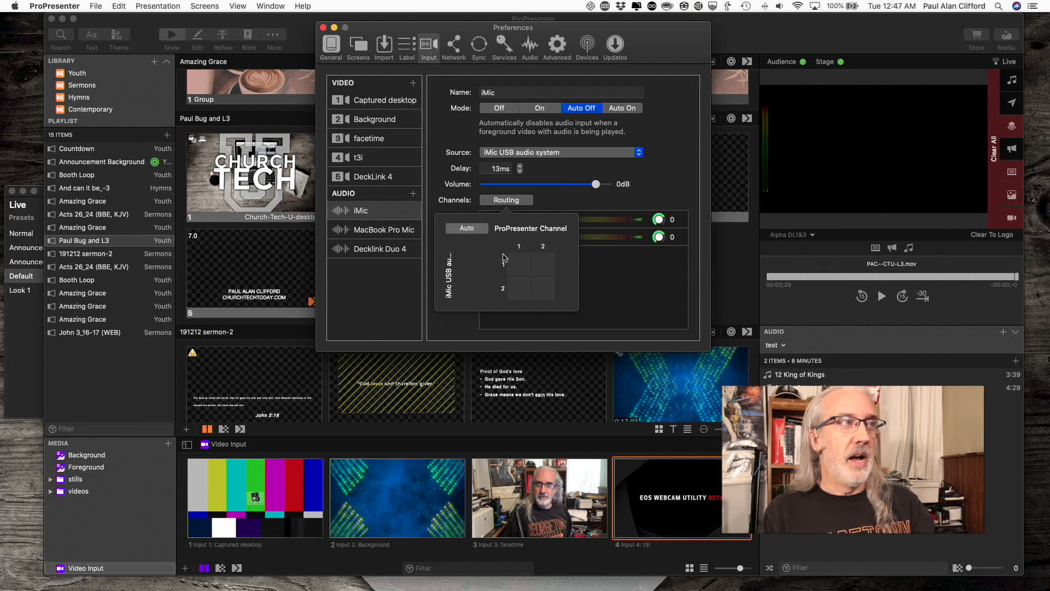
mouse_move(498, 298)
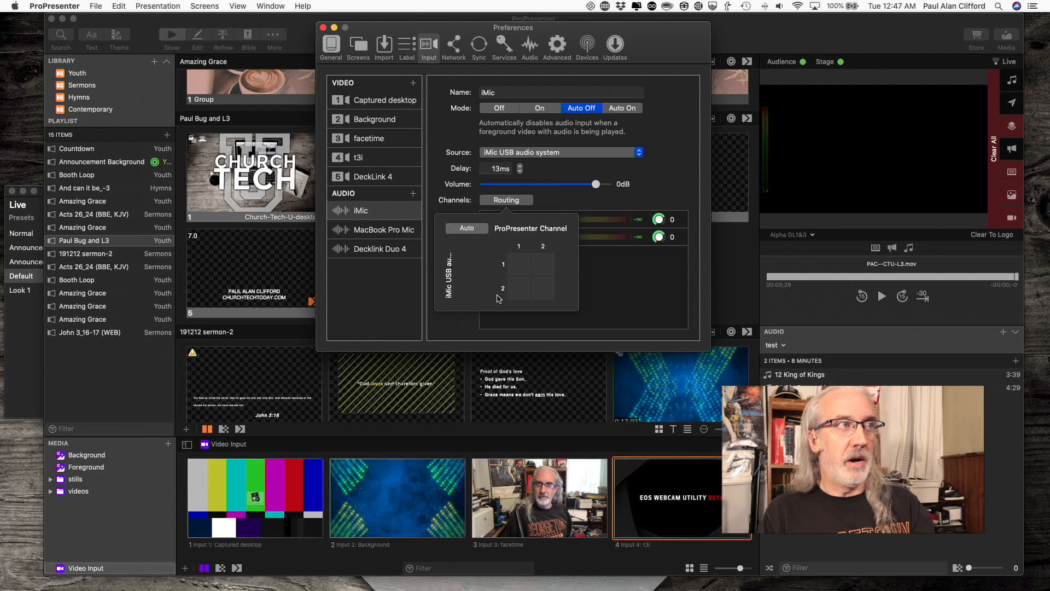
mouse_move(511, 269)
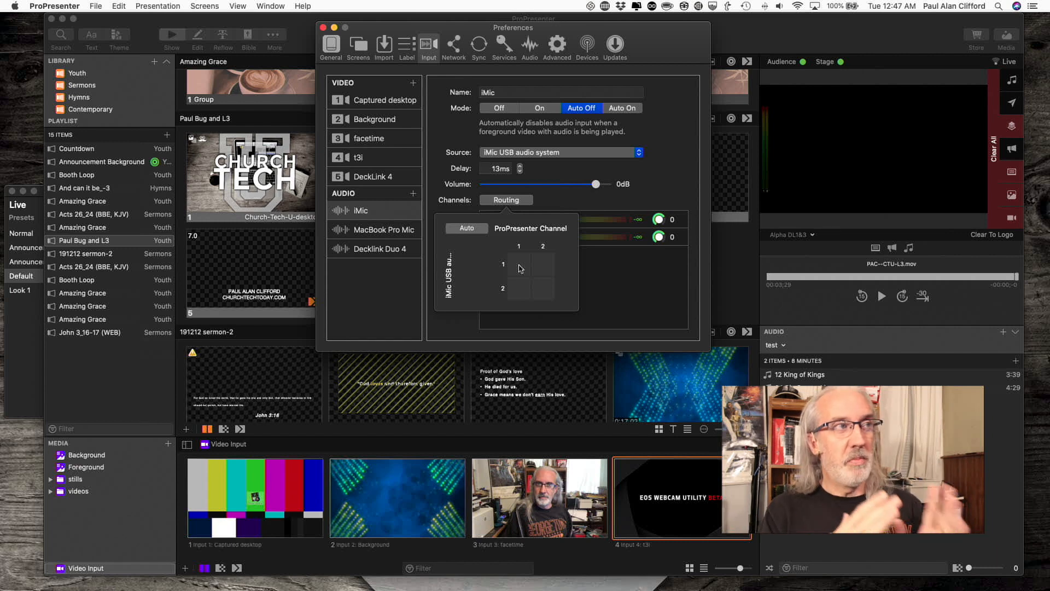
mouse_move(429, 254)
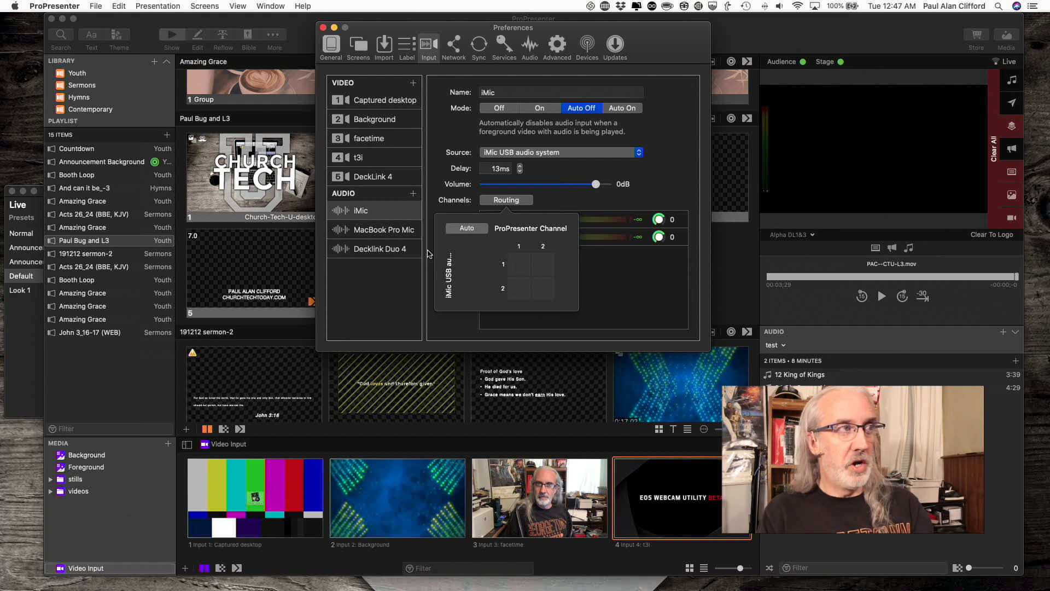
mouse_move(475, 302)
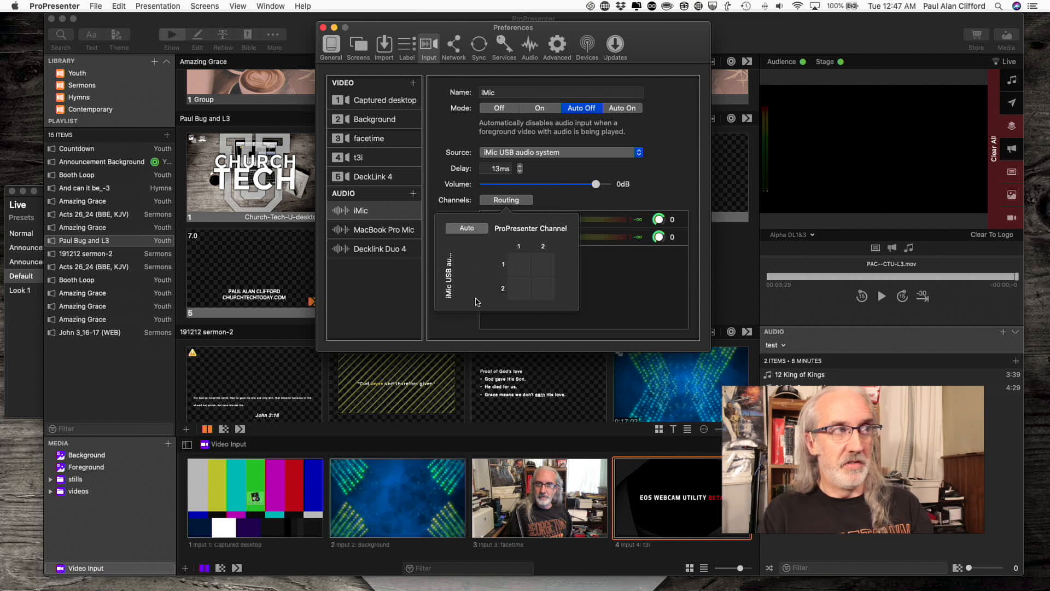
mouse_move(514, 268)
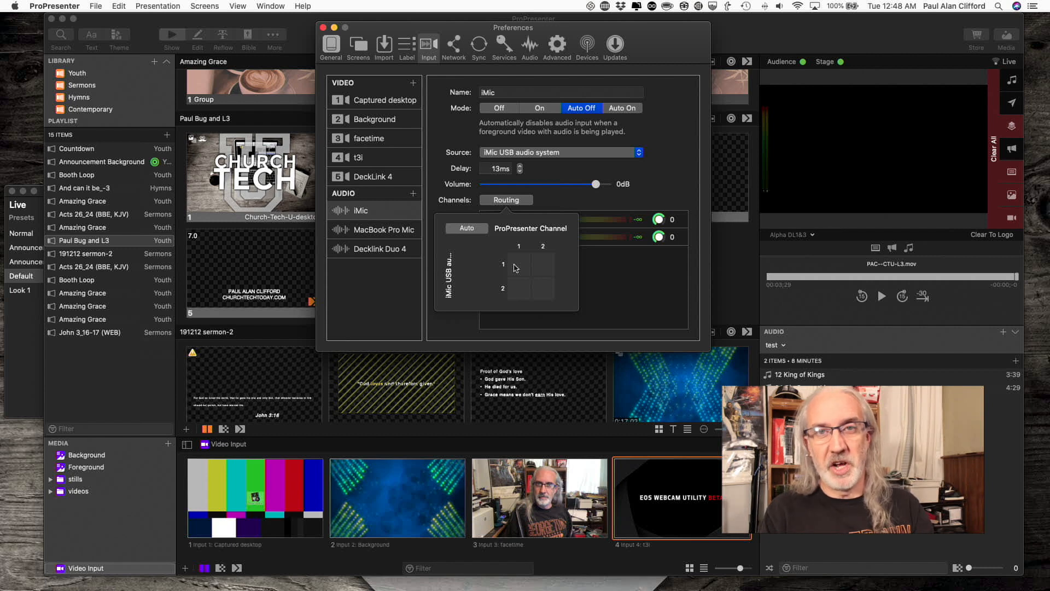
click(518, 263)
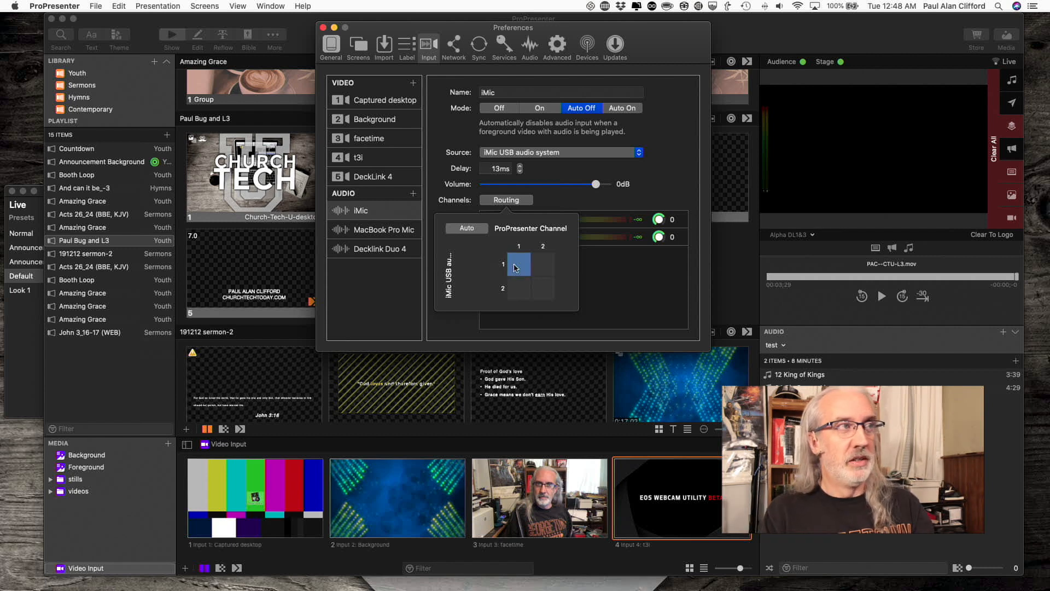
click(542, 264)
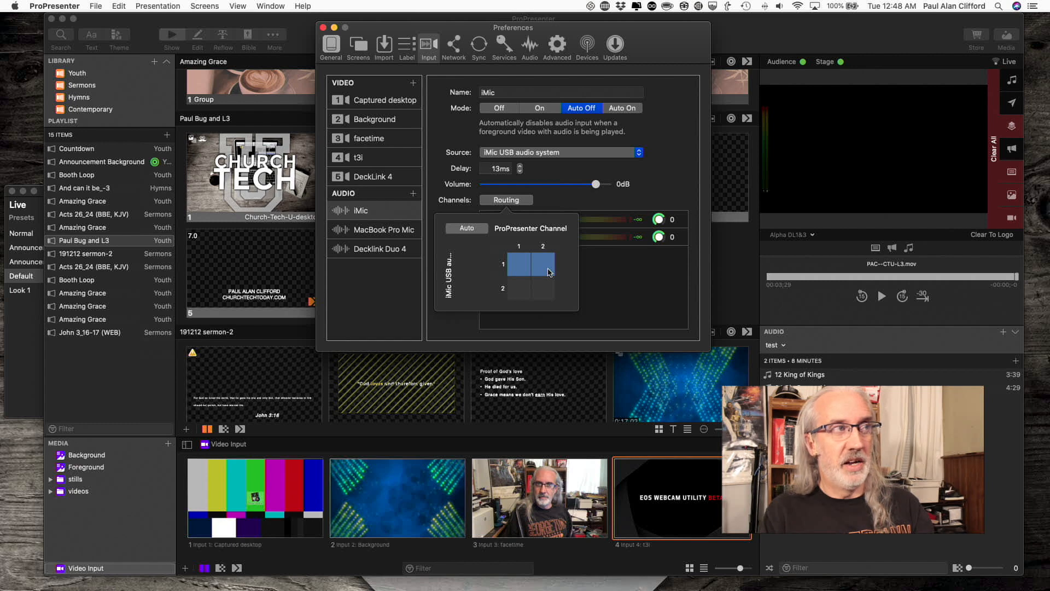
click(541, 290)
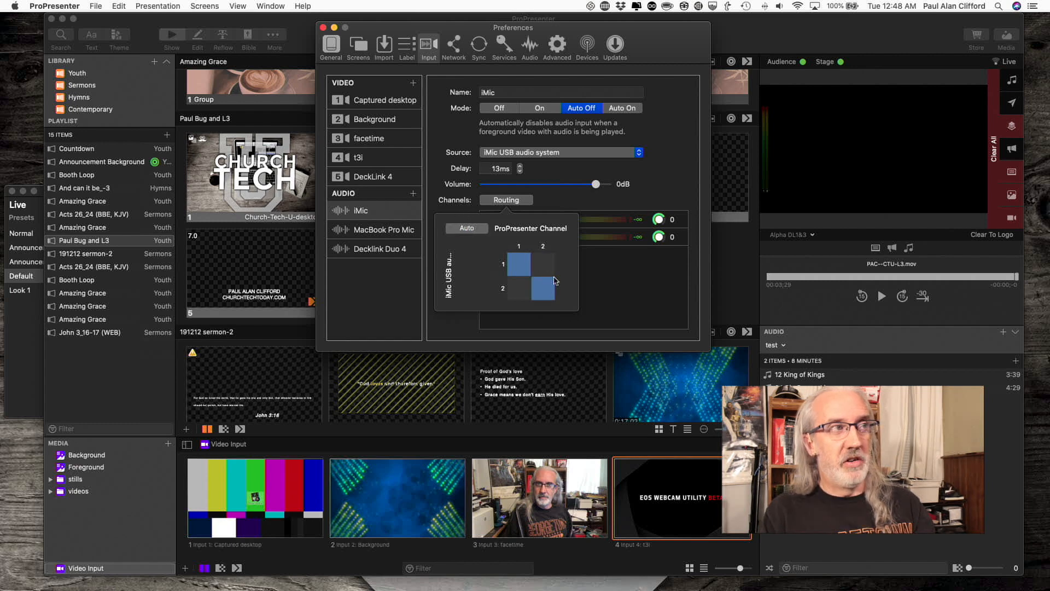
click(519, 263)
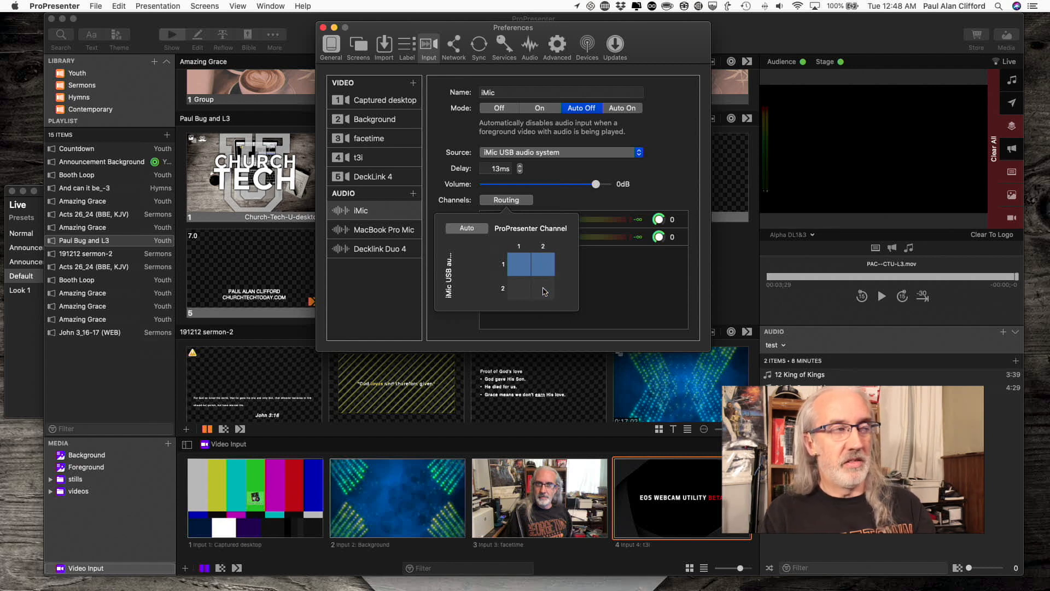
click(517, 265)
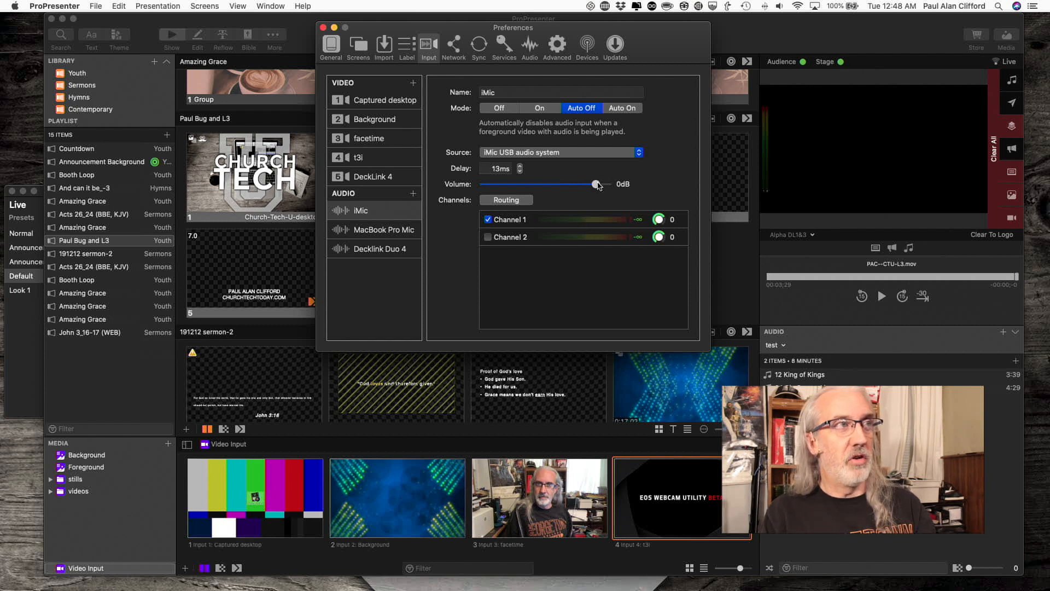
mouse_move(611, 185)
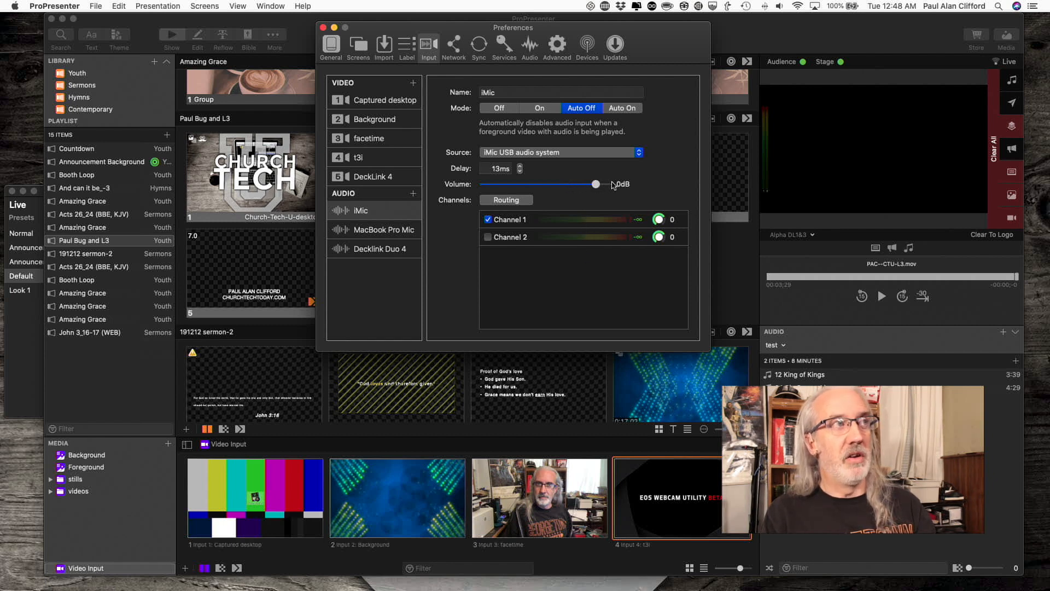
mouse_move(536, 118)
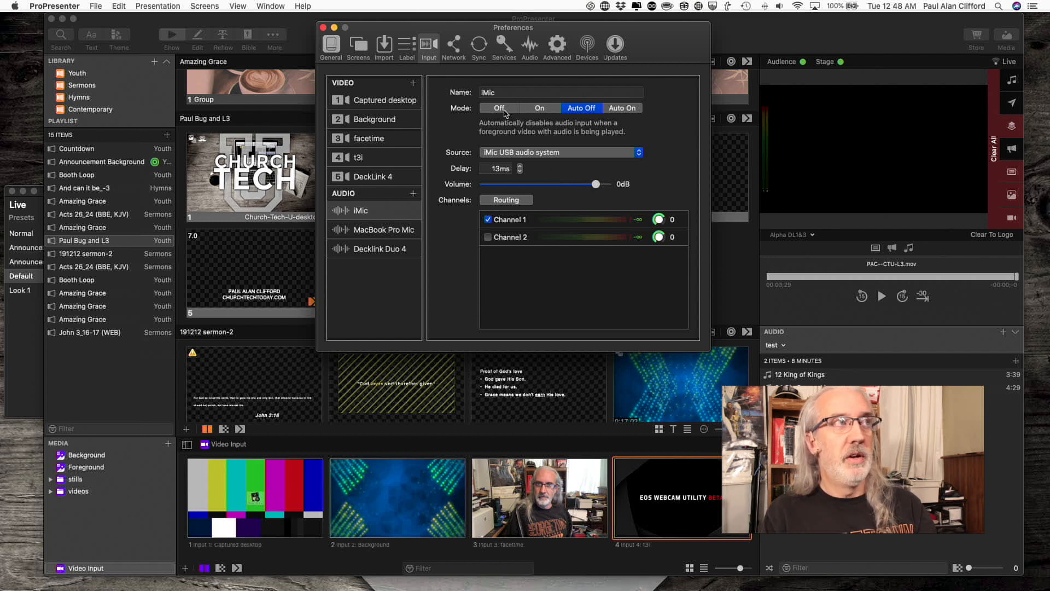
Try the iMic mode as Off and On, then leave it on Auto Off
click(498, 108)
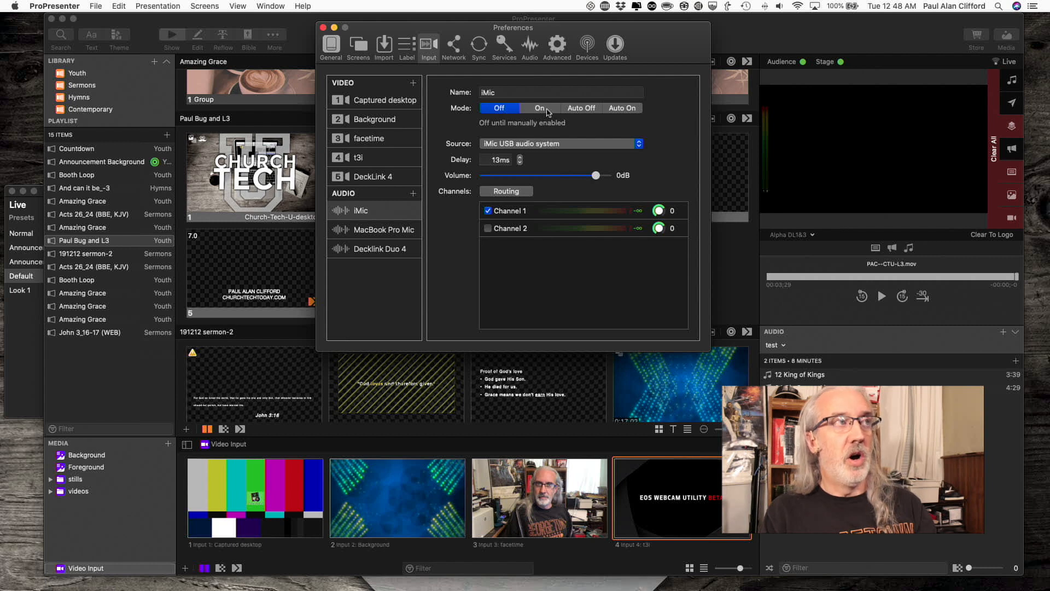
click(540, 108)
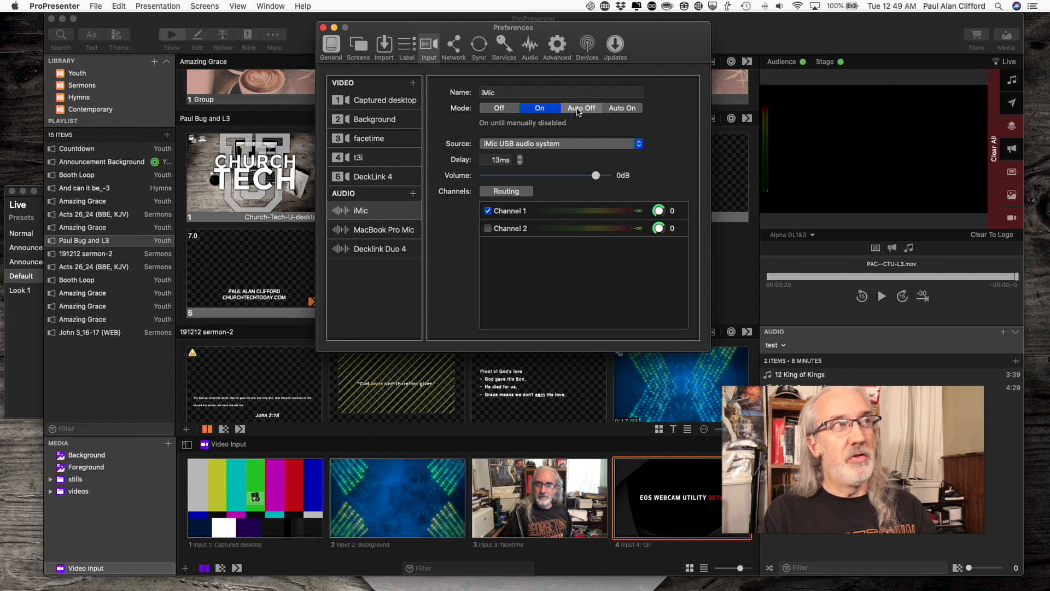
click(581, 108)
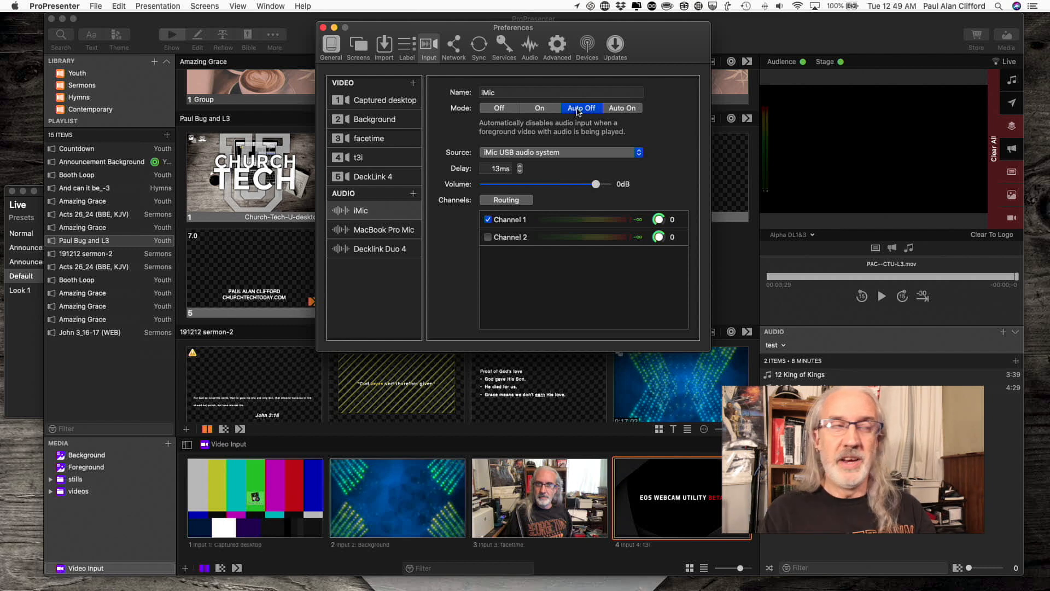
mouse_move(530, 128)
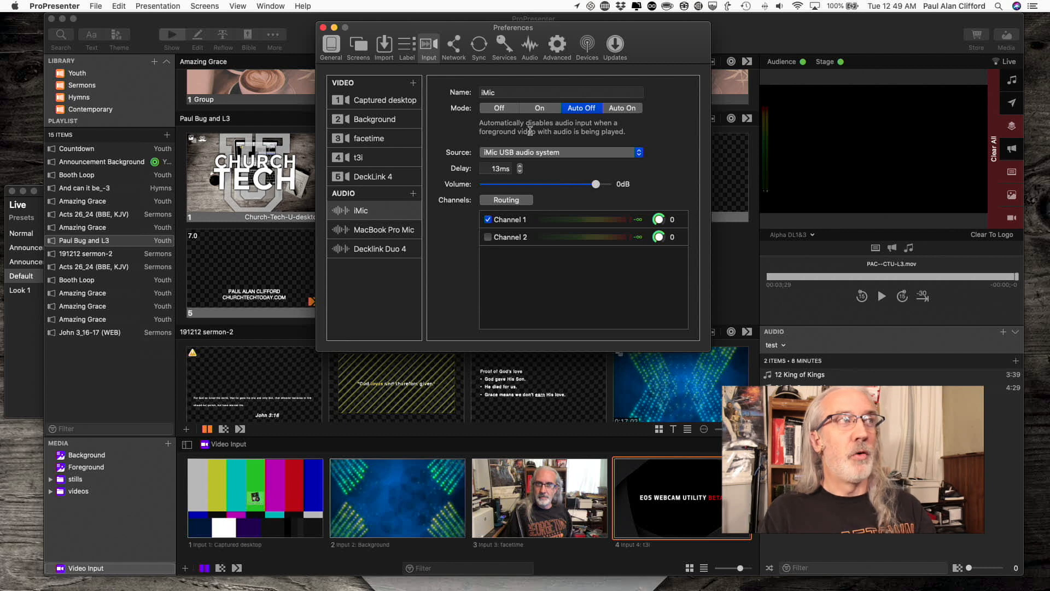
mouse_move(576, 134)
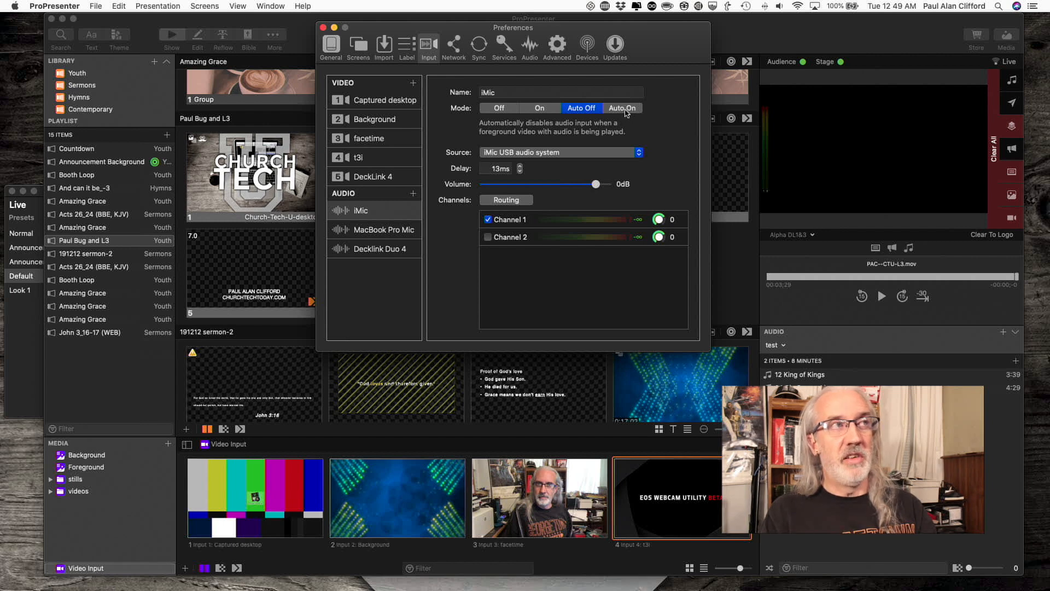
click(621, 107)
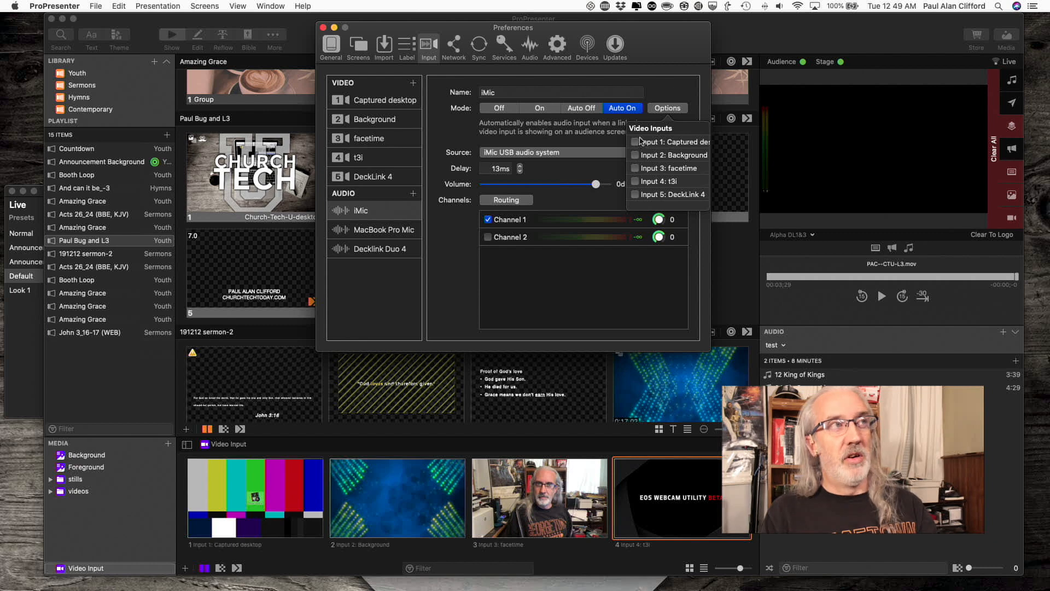
mouse_move(623, 116)
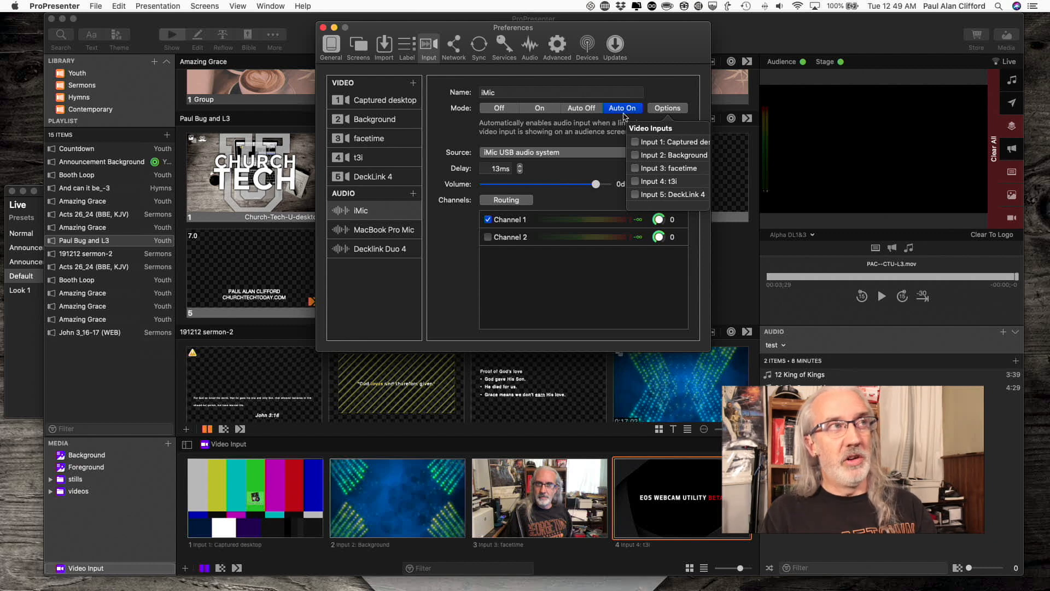
mouse_move(628, 176)
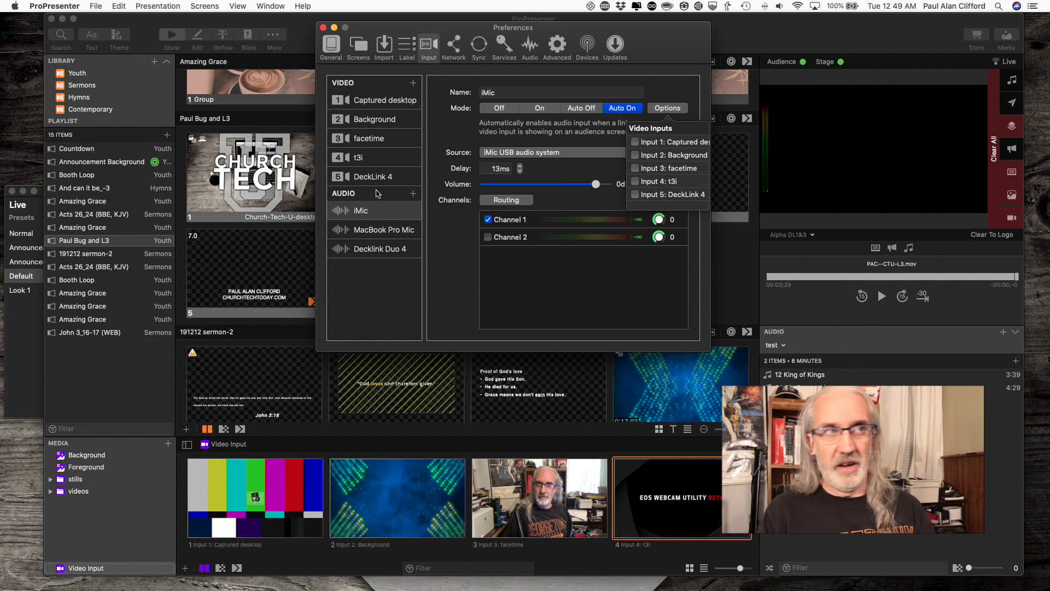
mouse_move(377, 188)
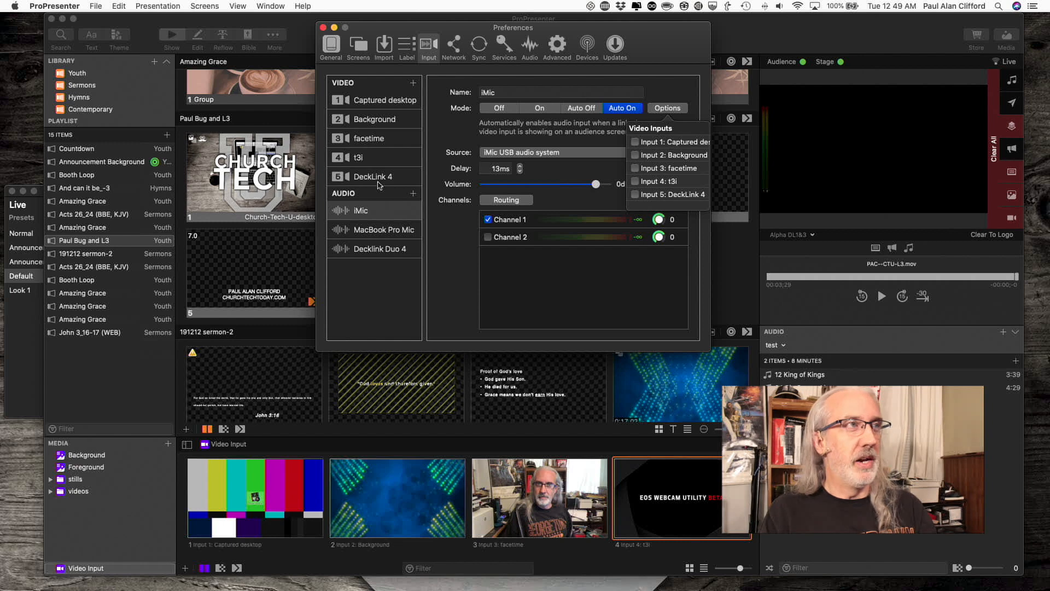
mouse_move(570, 111)
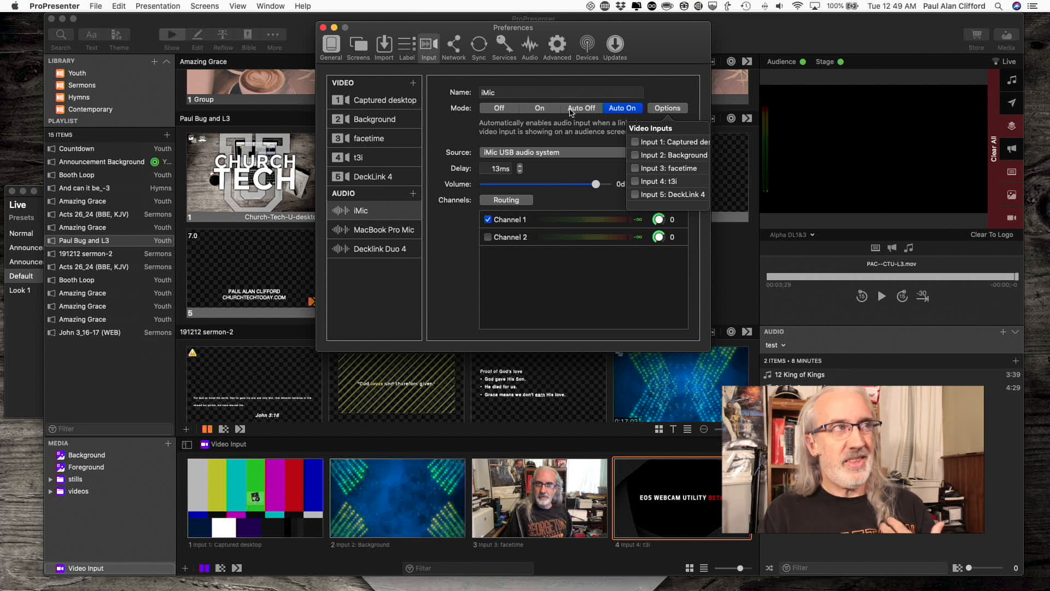
click(581, 108)
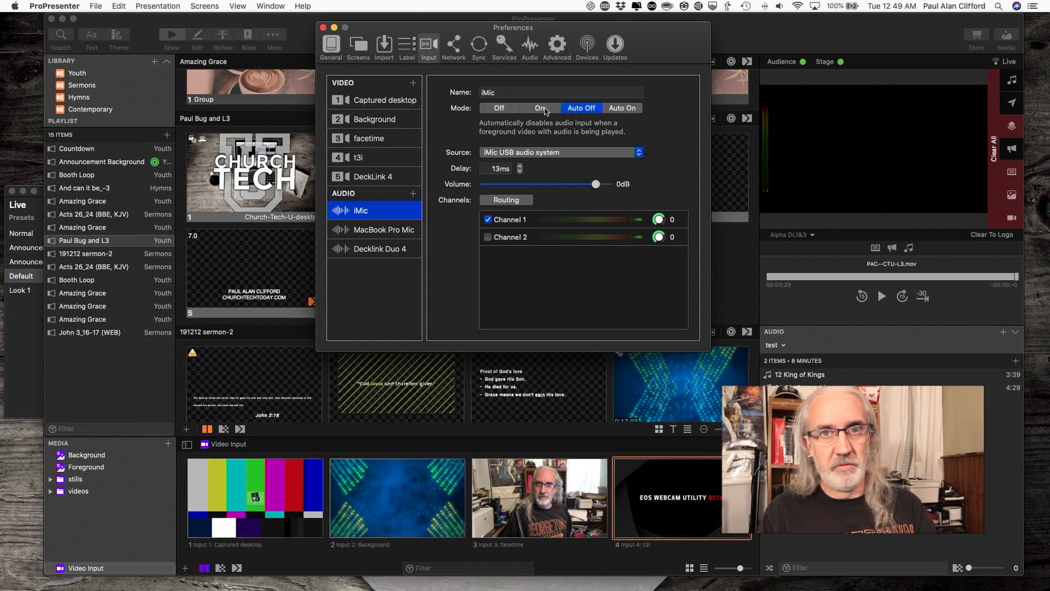
click(581, 108)
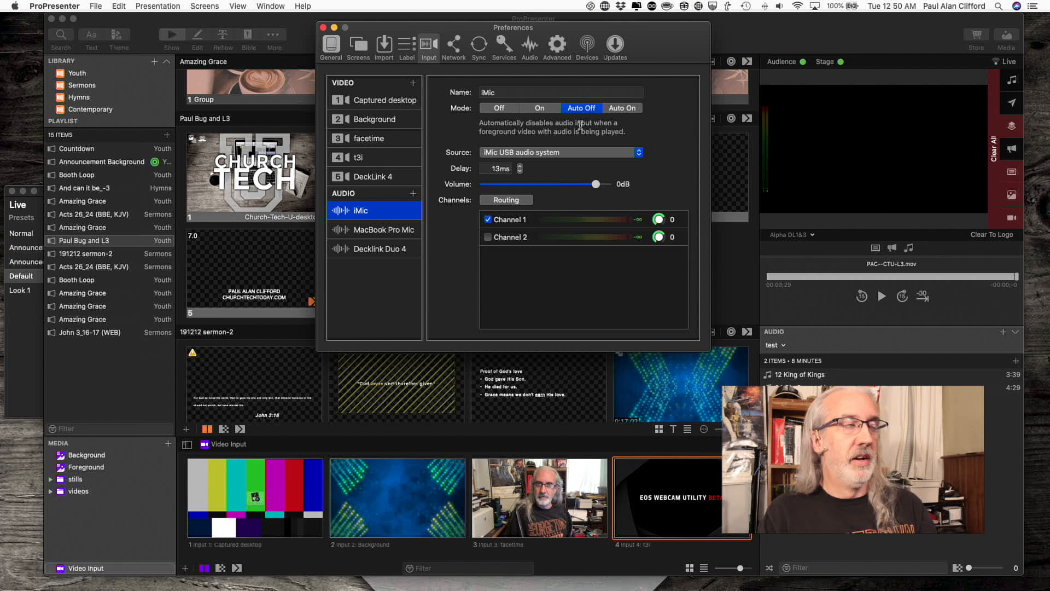
mouse_move(588, 115)
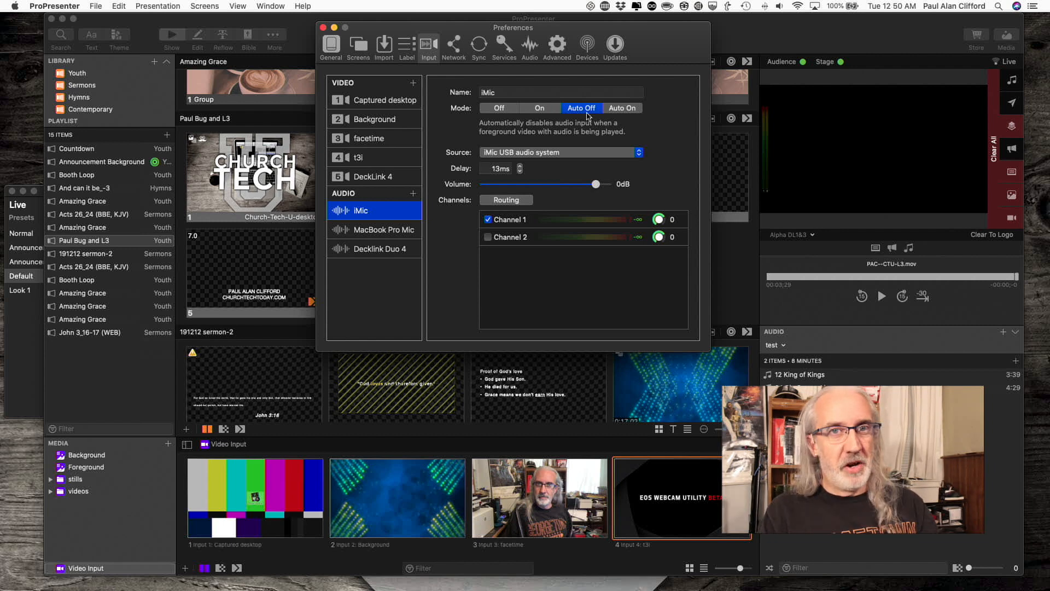
mouse_move(585, 115)
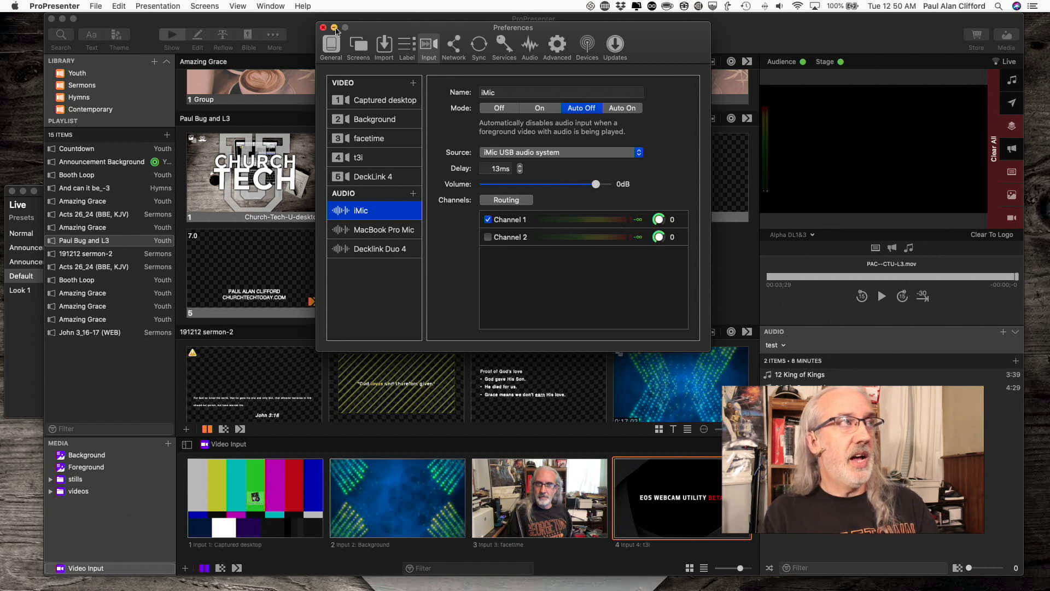
Close Preferences and show the Live capture options
click(323, 28)
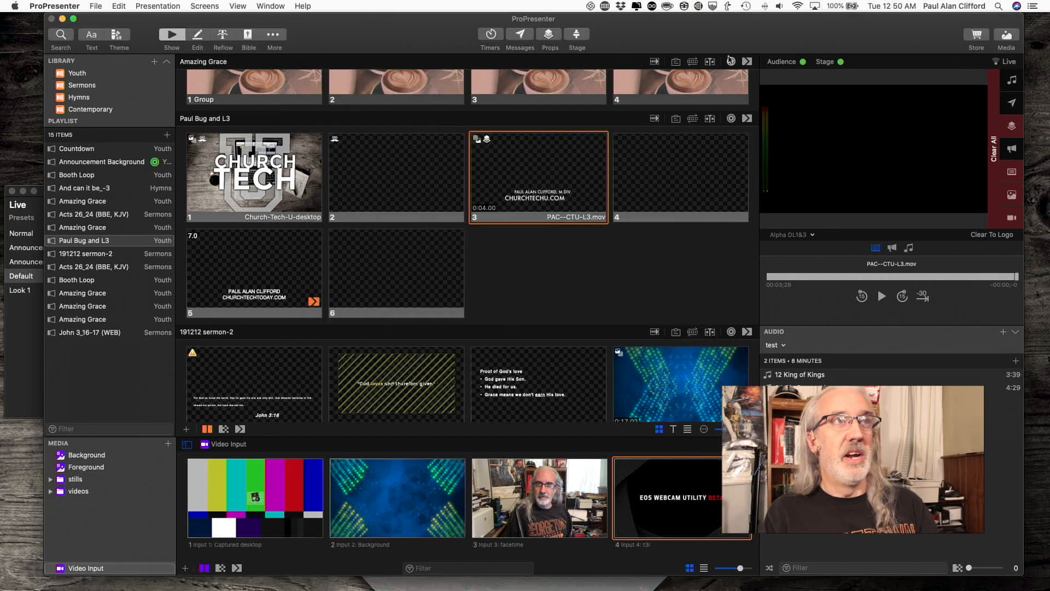
click(1009, 61)
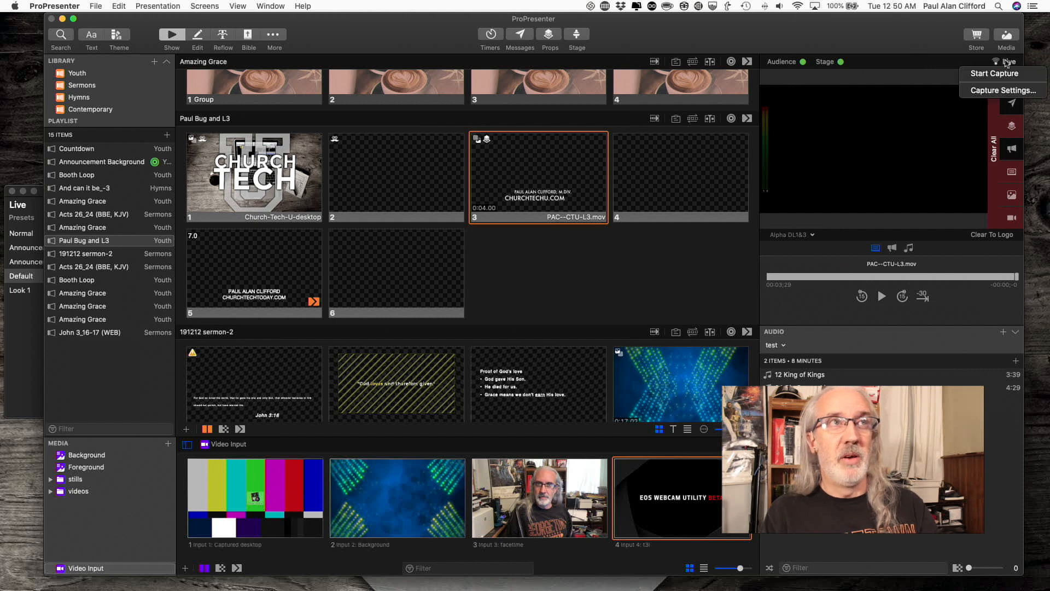
mouse_move(1003, 90)
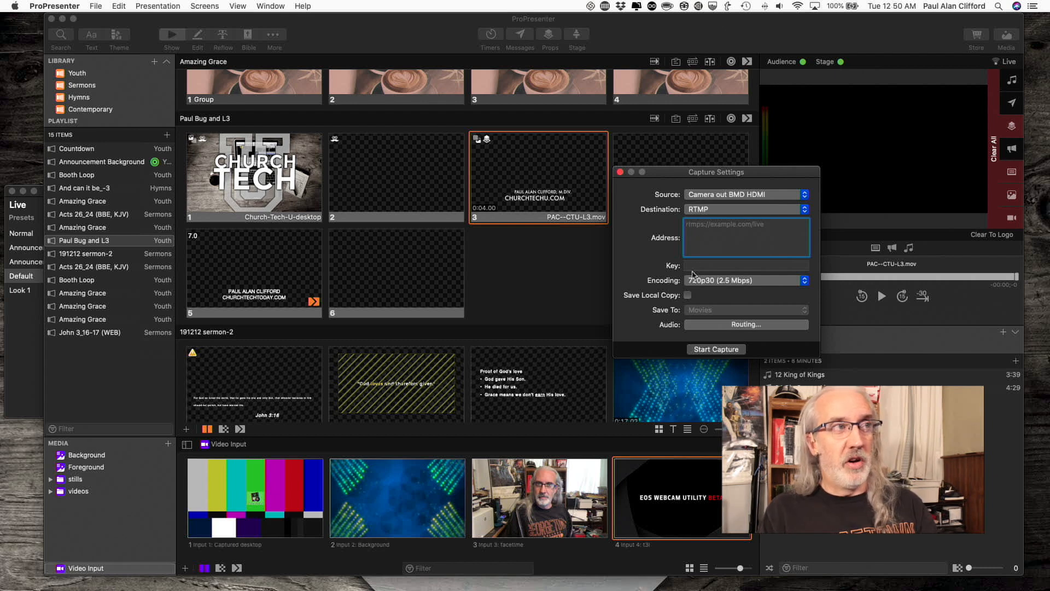
mouse_move(686, 298)
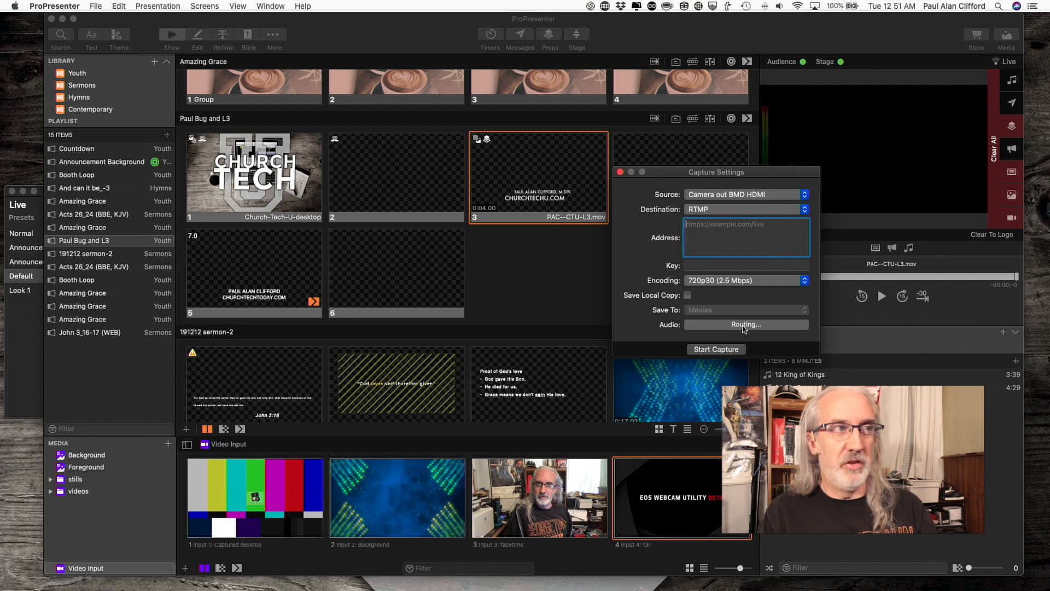
click(746, 324)
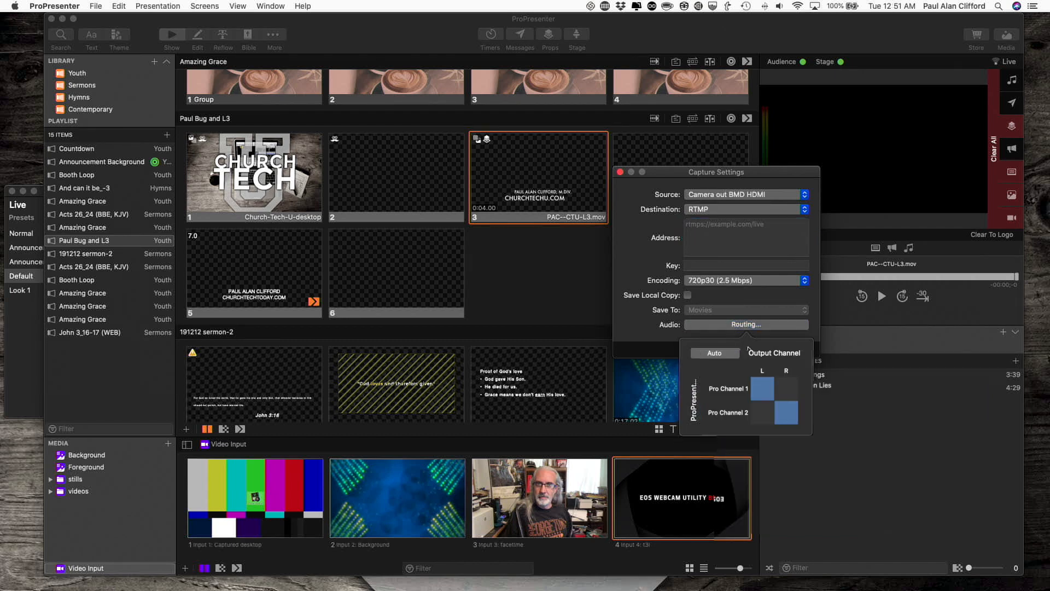
mouse_move(748, 349)
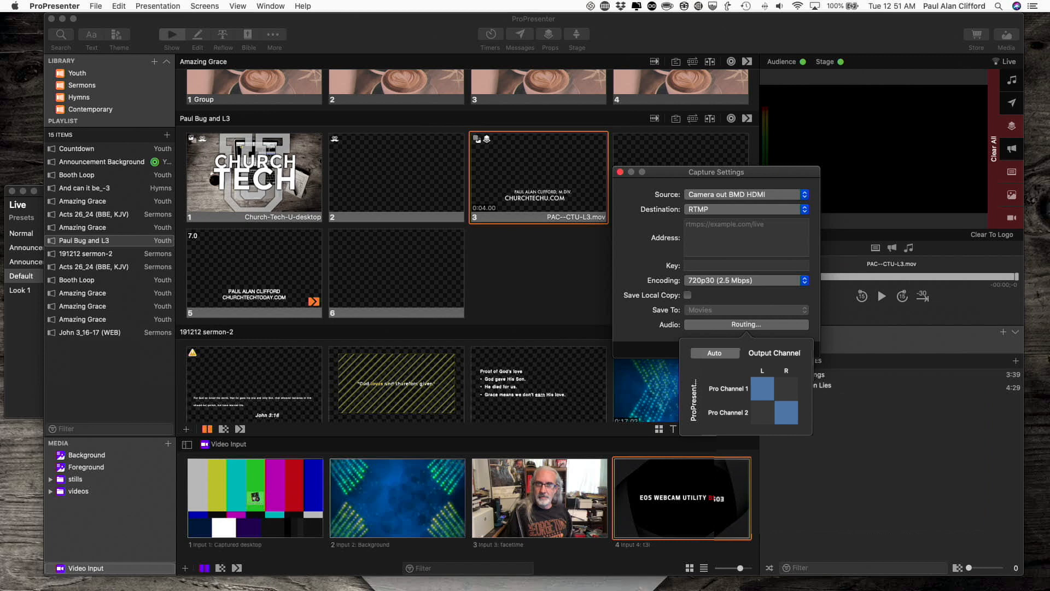
mouse_move(702, 332)
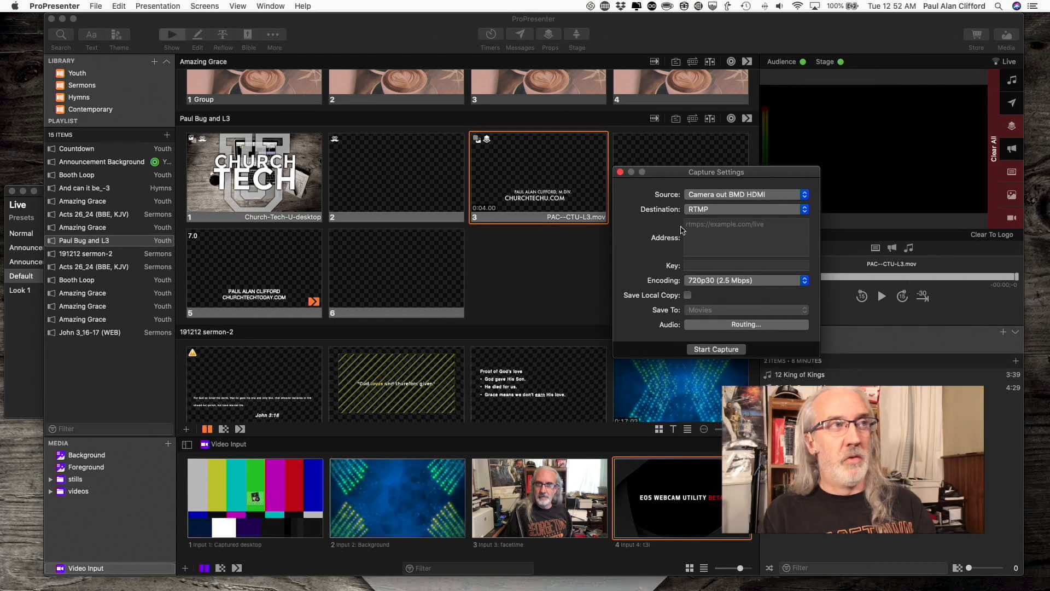
mouse_move(719, 227)
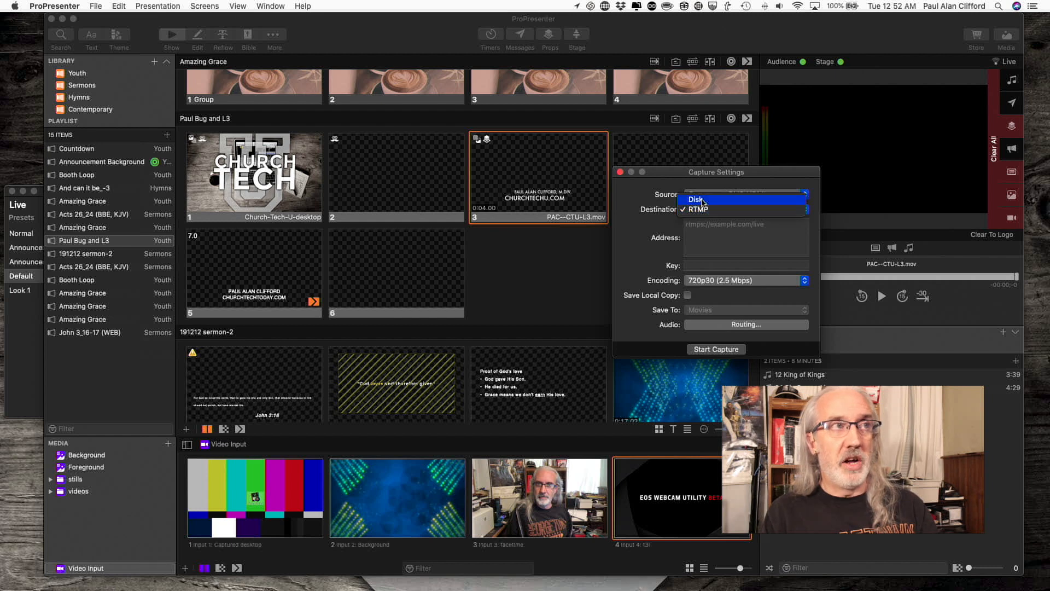
Set the capture destination to Disk and view its audio routing (channel 1 L, channel 2 R)
click(696, 199)
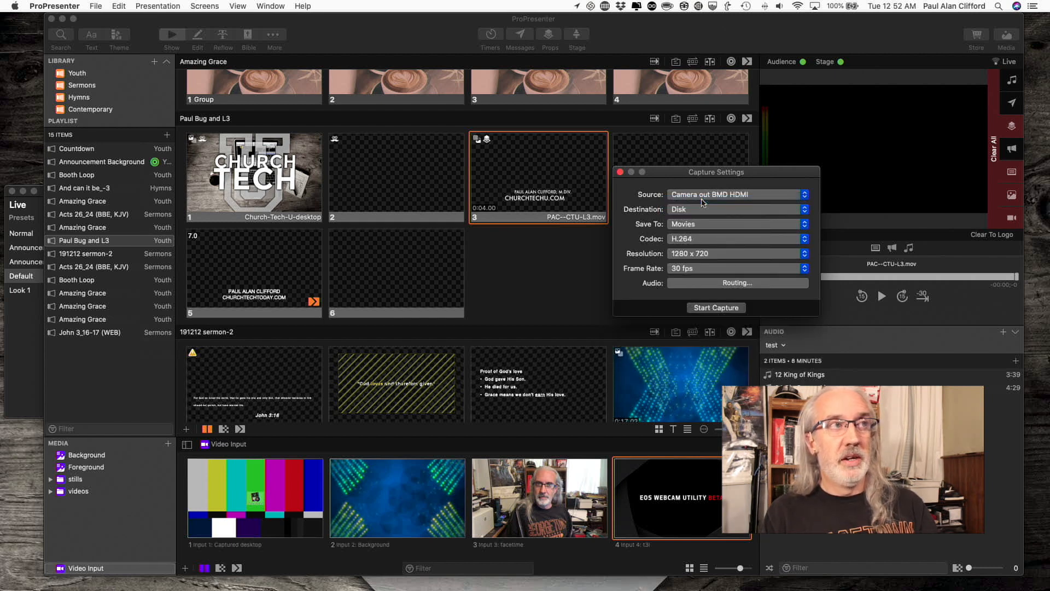
mouse_move(678, 223)
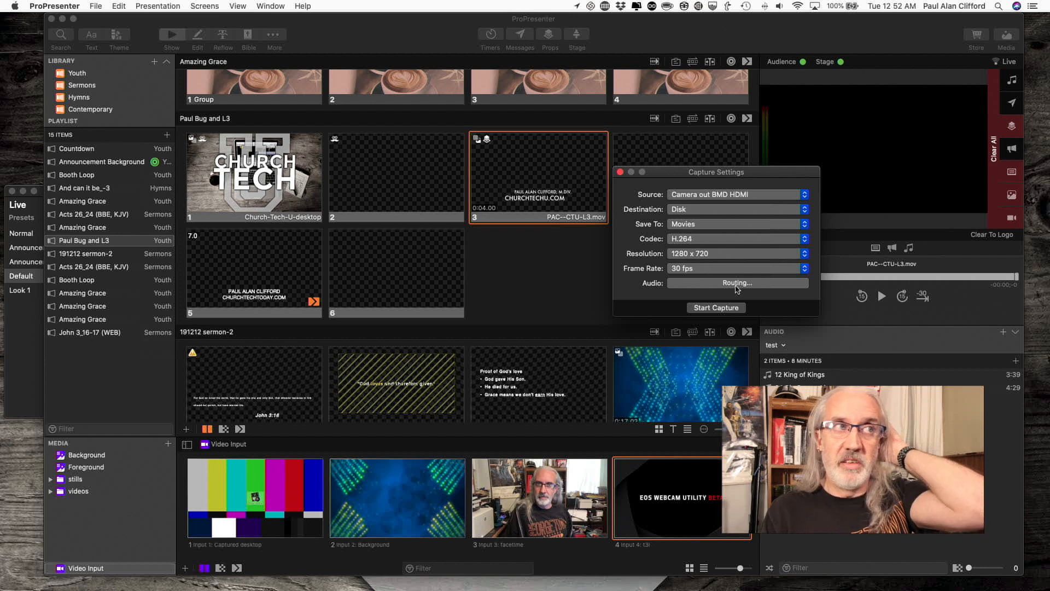
click(737, 282)
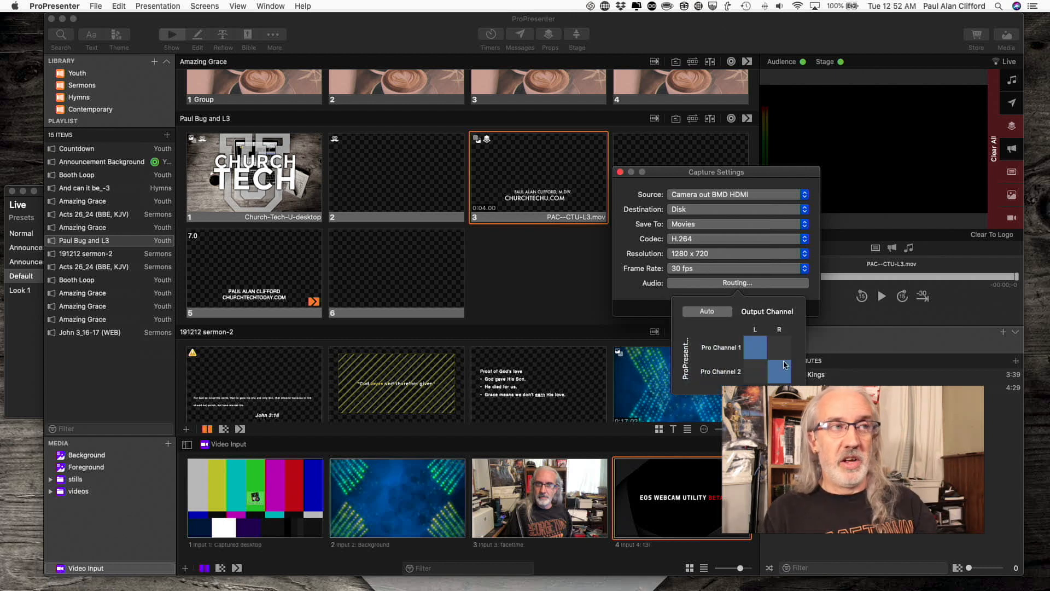
click(785, 375)
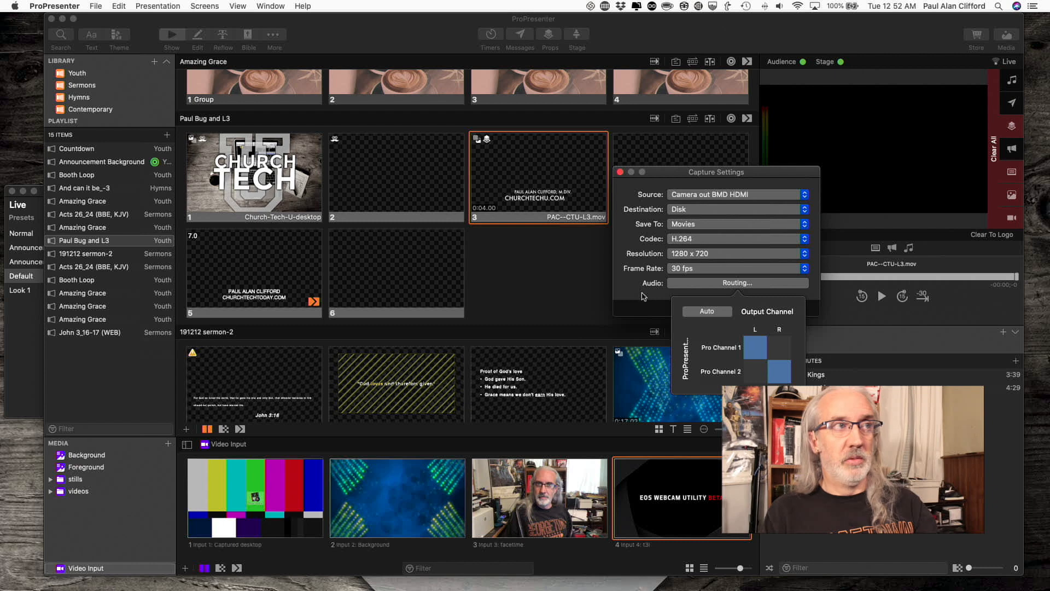